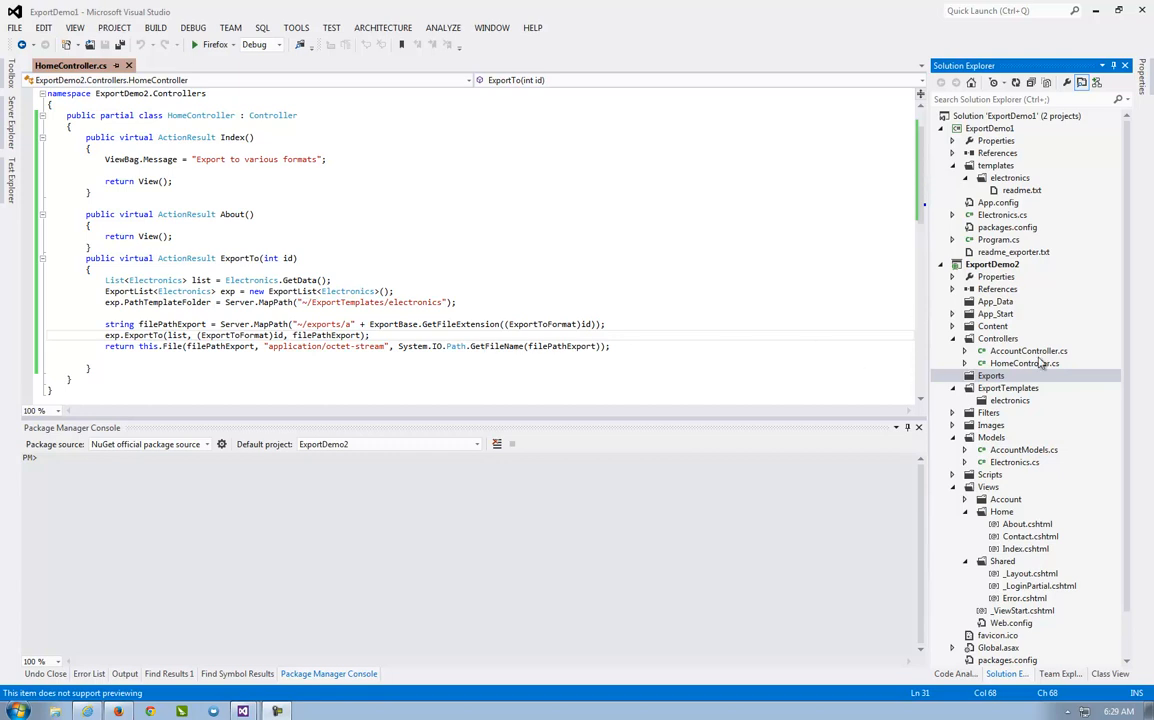
Step: Open Models/Electronics.cs and review GetData's TV, PC and Camera sample items
{"action": "left_click", "coordinate": [991, 375]}
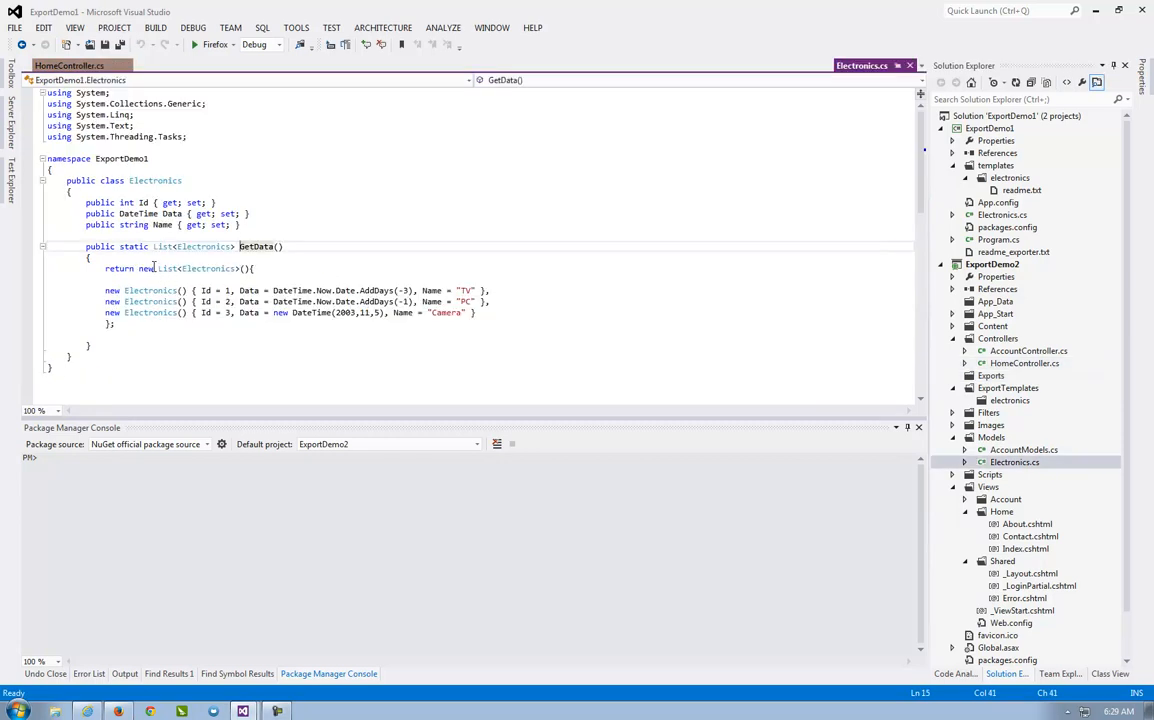
{"action": "left_click_drag", "start_coordinate": [106, 290], "coordinate": [245, 312]}
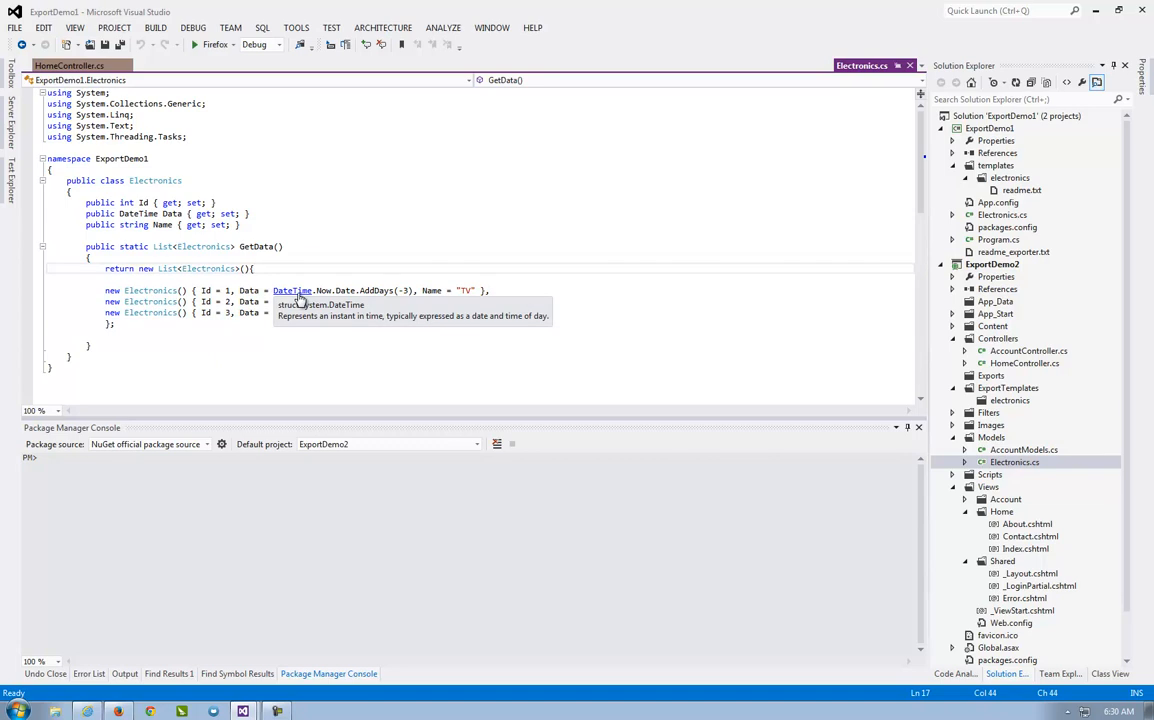
{"action": "left_click", "coordinate": [70, 65]}
{"action": "type", "text": "e"}
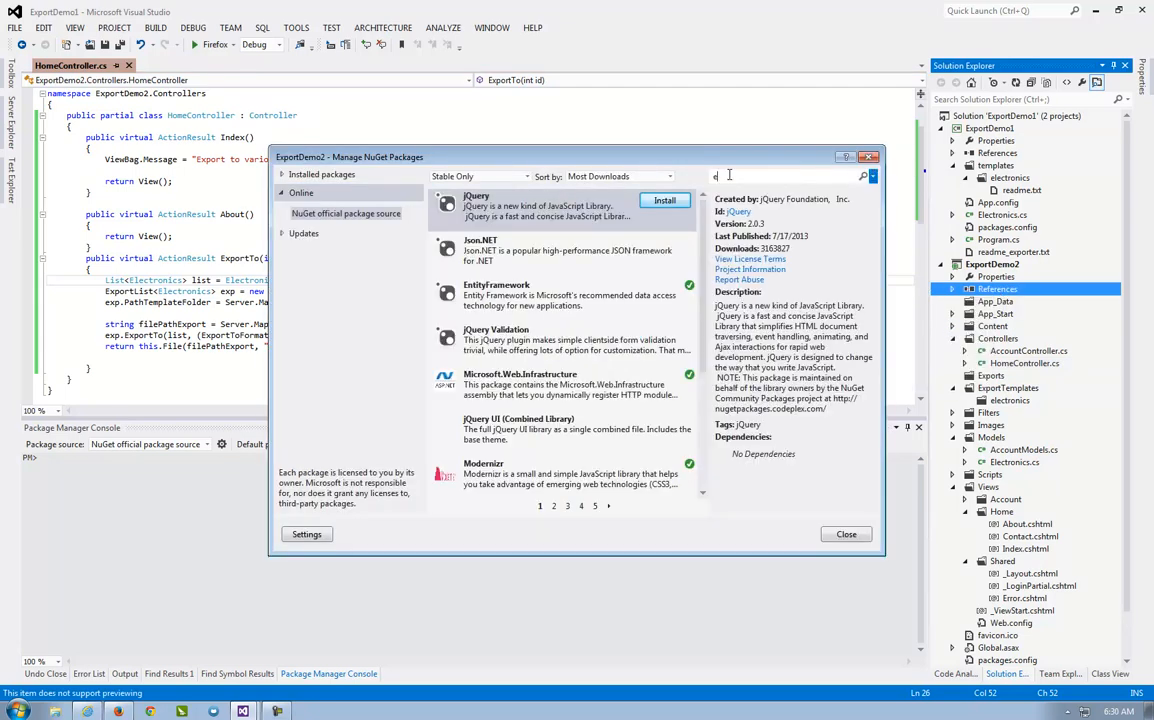
Step: Search NuGet for 'exporter', install the Exporter package, and close the package manager
{"action": "type", "text": "xporter"}
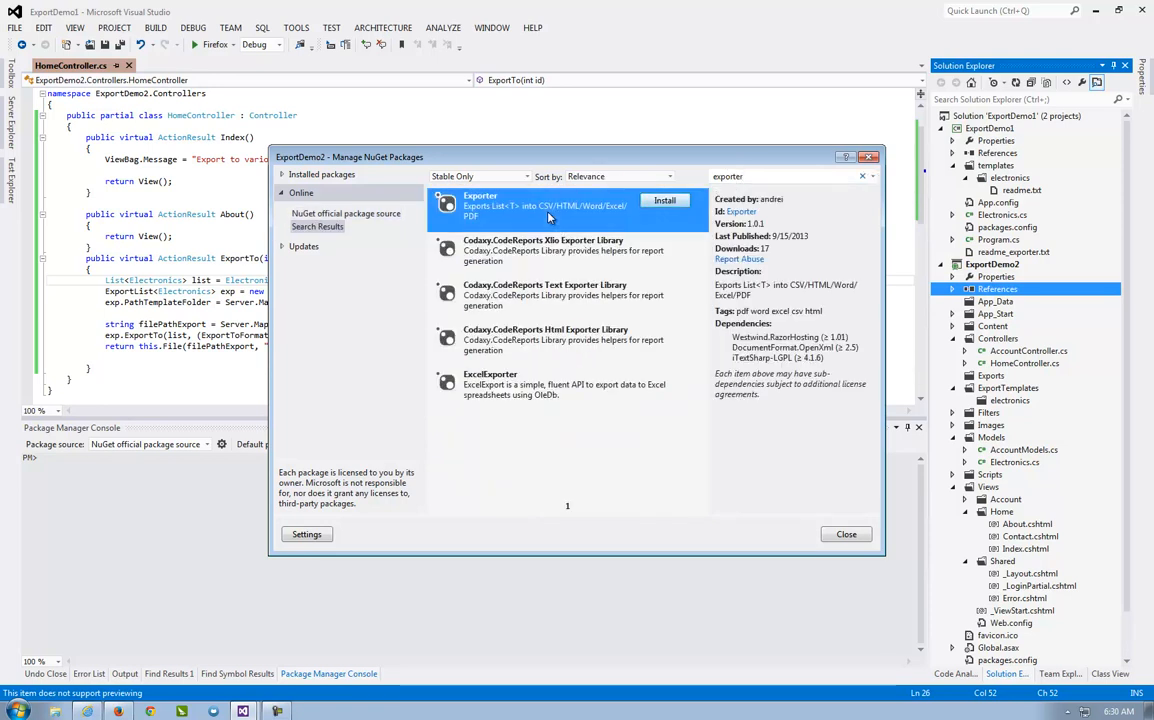
{"action": "left_click", "coordinate": [664, 200]}
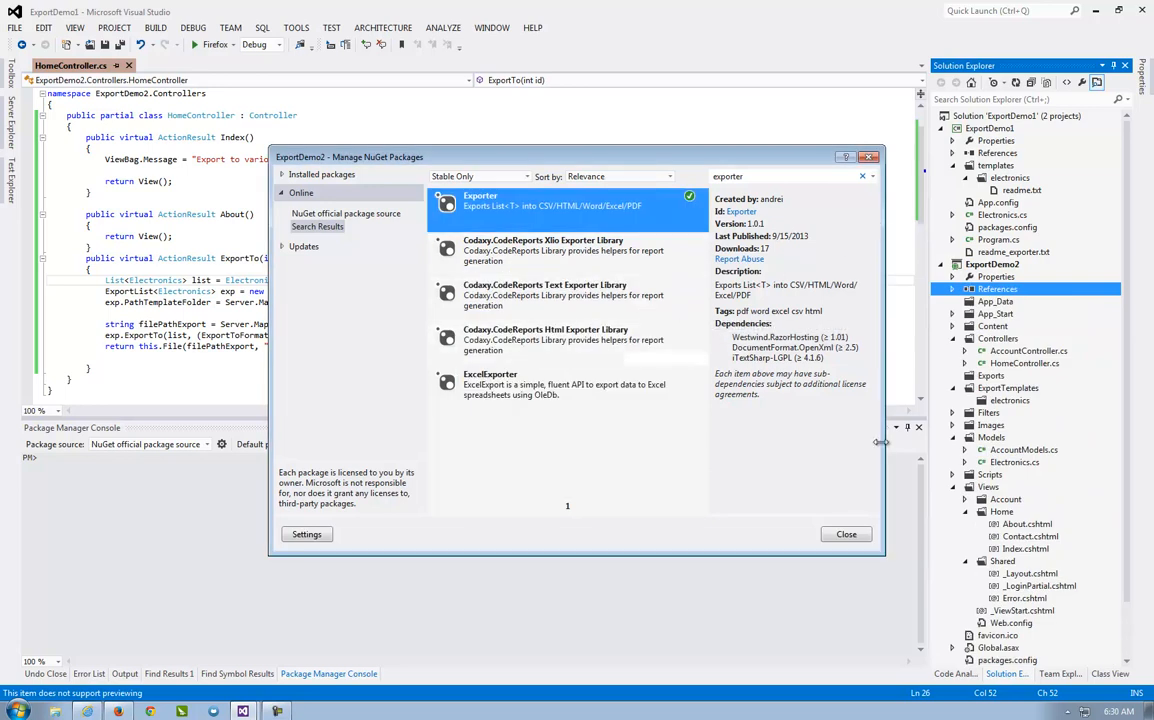
{"action": "left_click", "coordinate": [845, 533]}
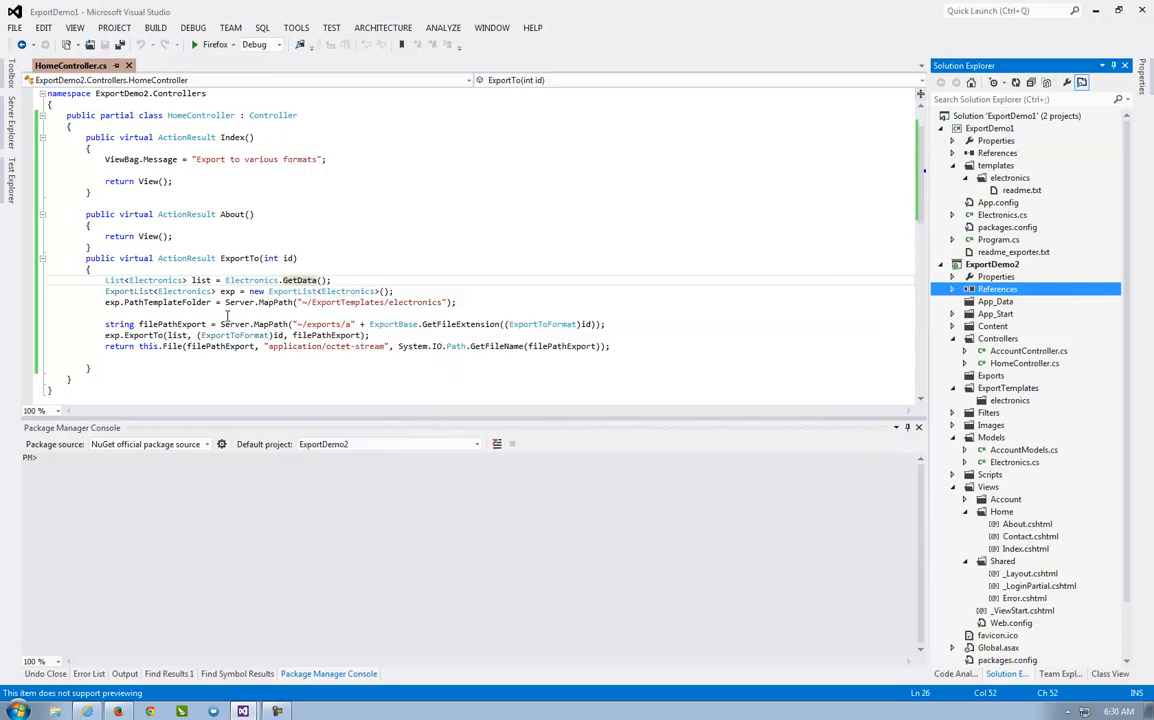
Step: Open the ExportDemo2 Exports folder in File Explorer and confirm it is empty
{"action": "left_click", "coordinate": [953, 487]}
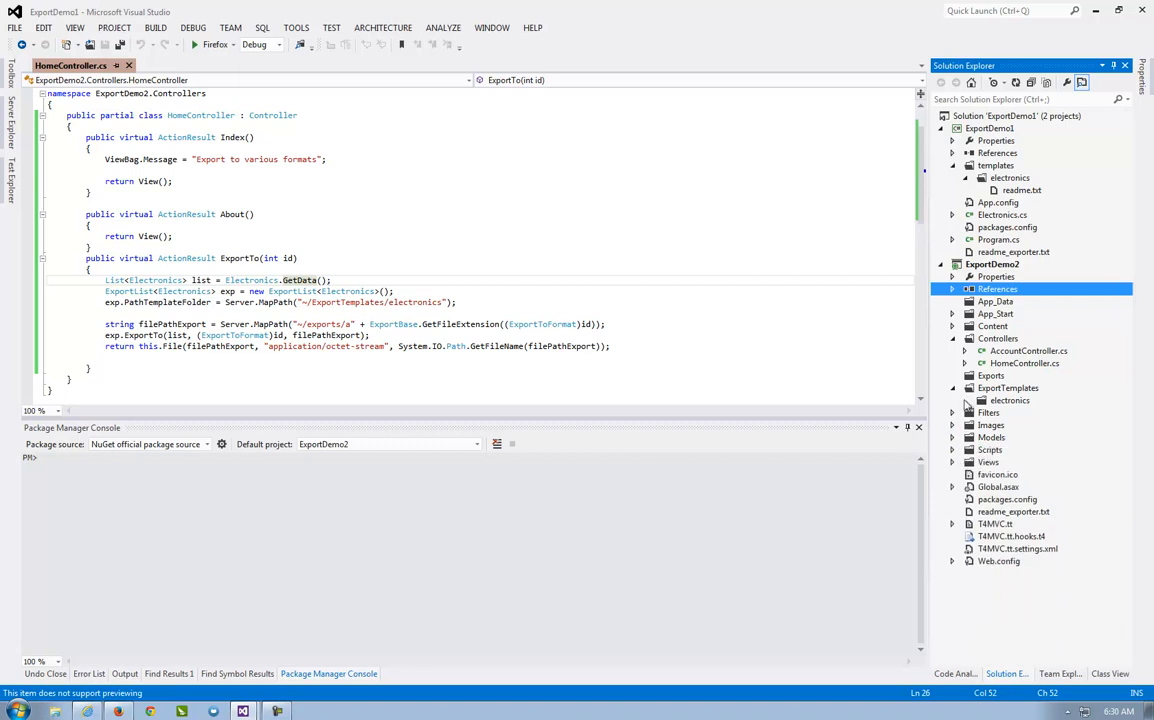
{"action": "left_click", "coordinate": [1009, 400]}
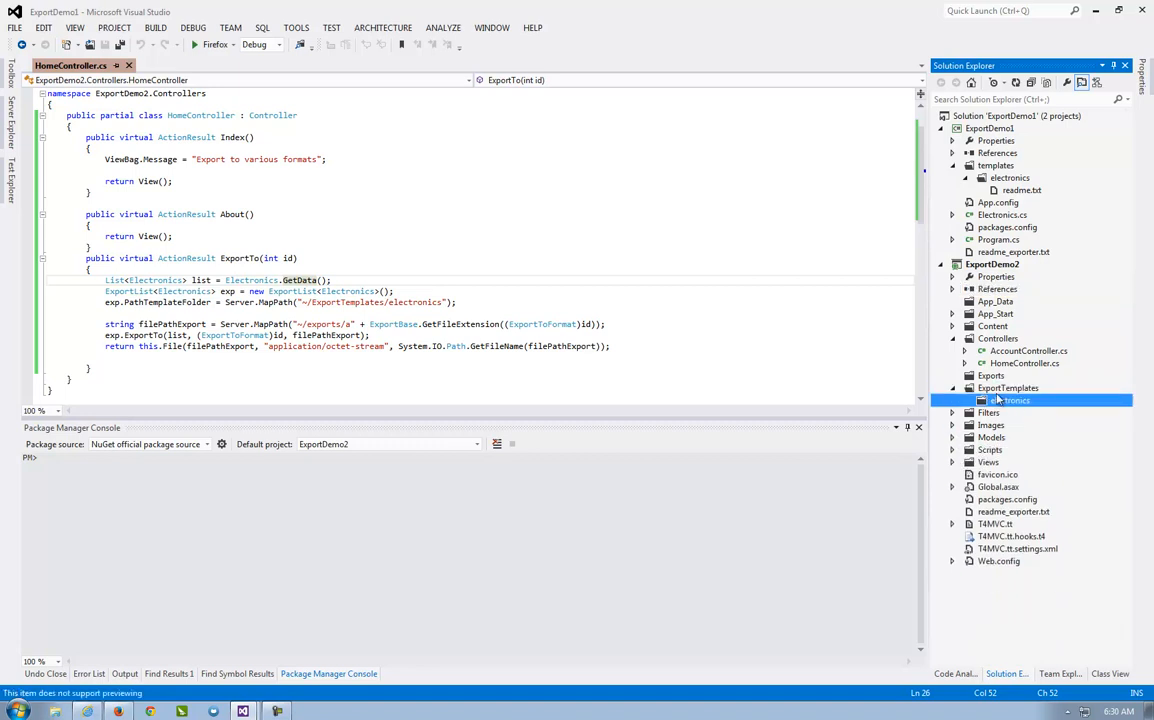
{"action": "left_click", "coordinate": [991, 375]}
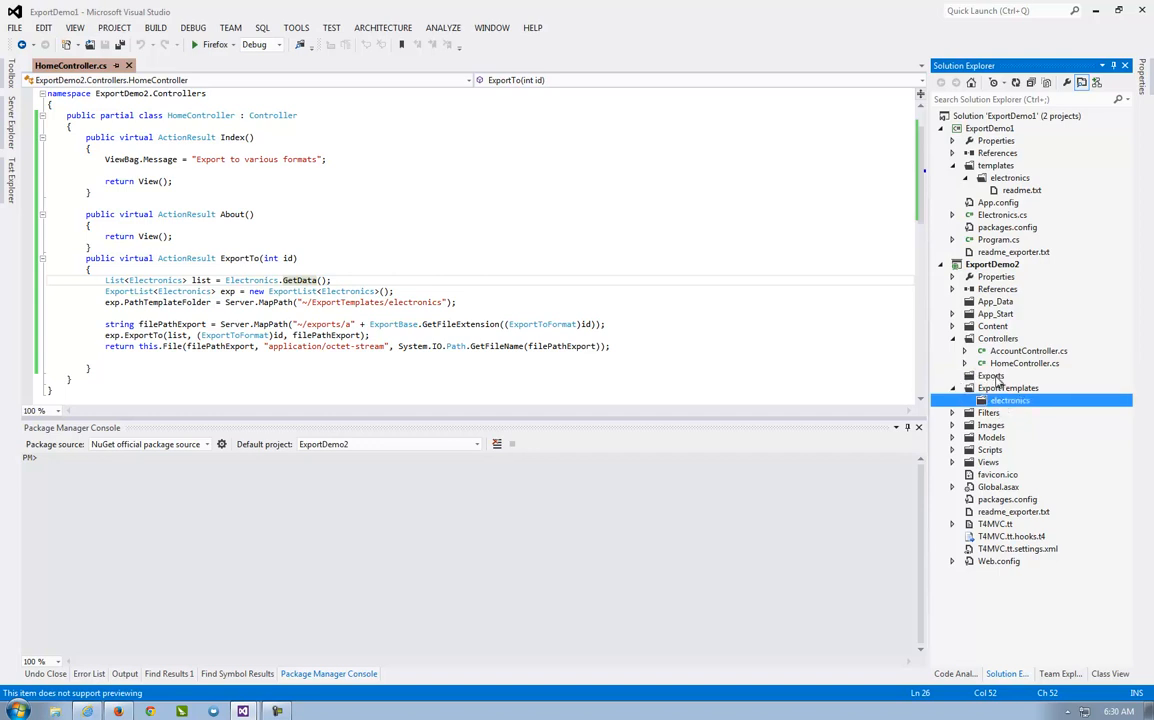
{"action": "right_click", "coordinate": [990, 376]}
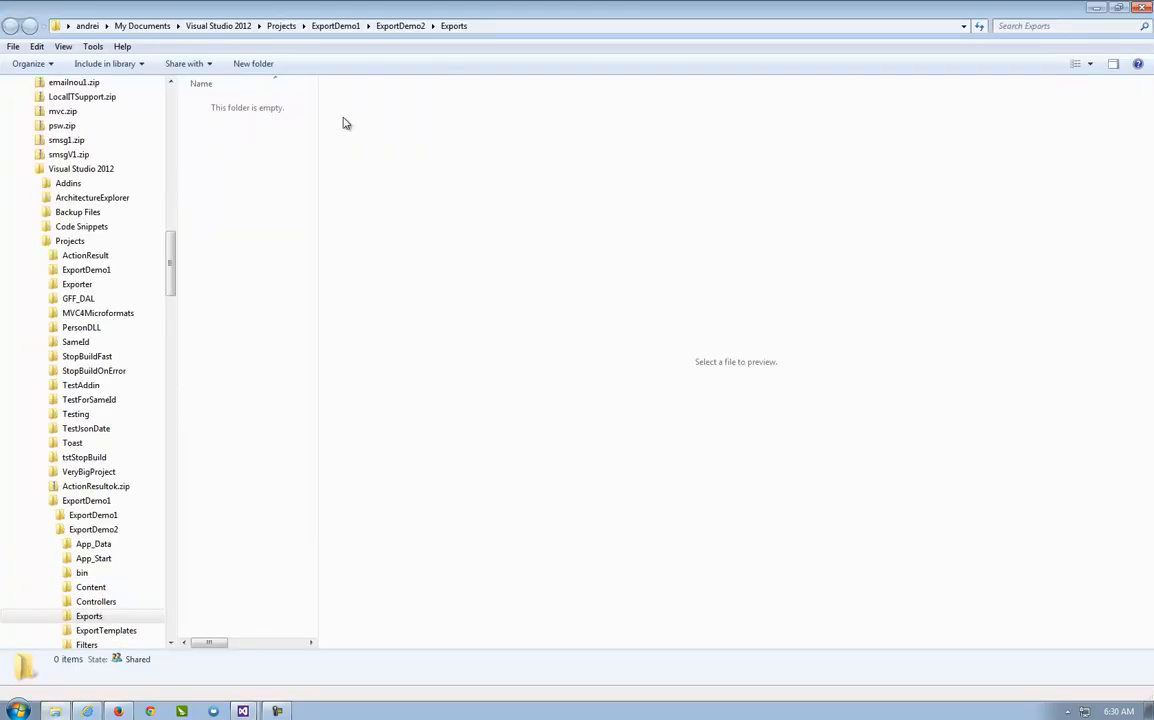
{"action": "left_click", "coordinate": [242, 711]}
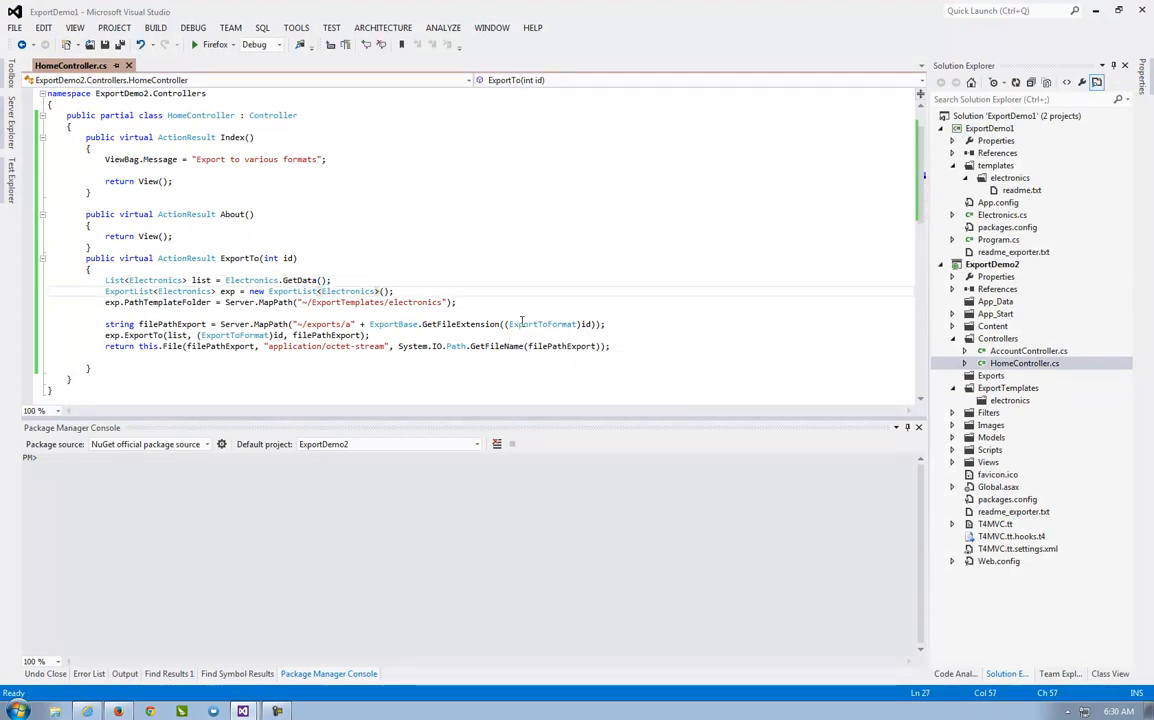
{"action": "left_click", "coordinate": [542, 323]}
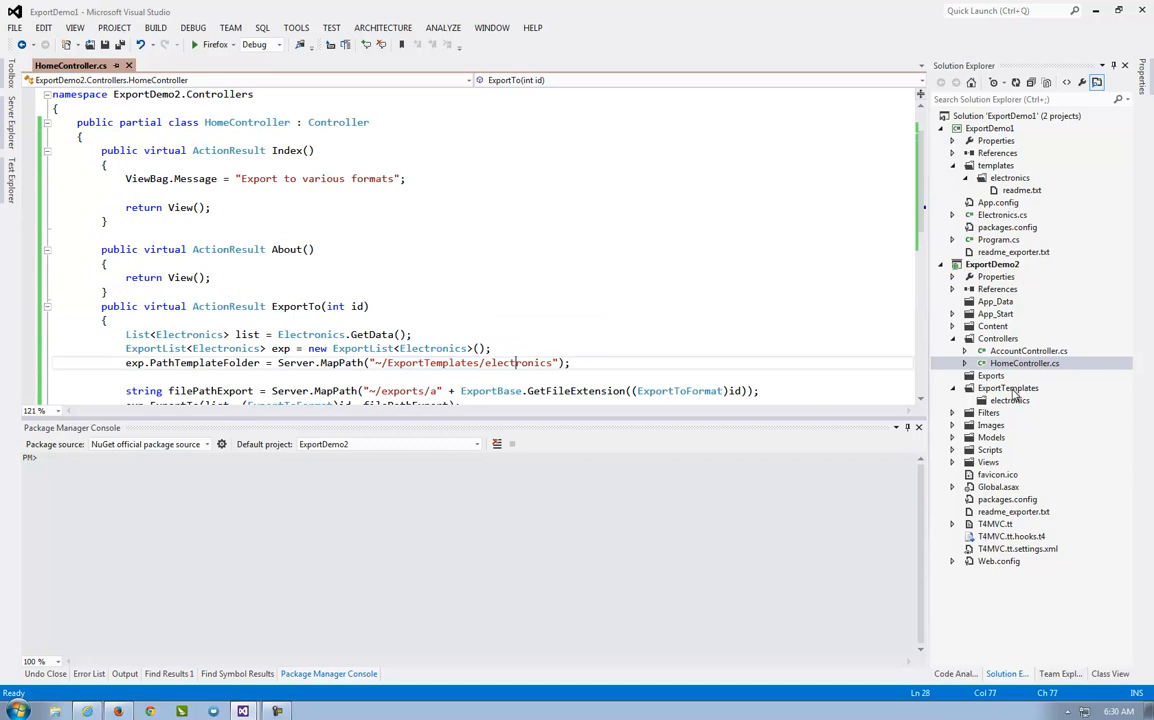
{"action": "right_click", "coordinate": [1008, 388]}
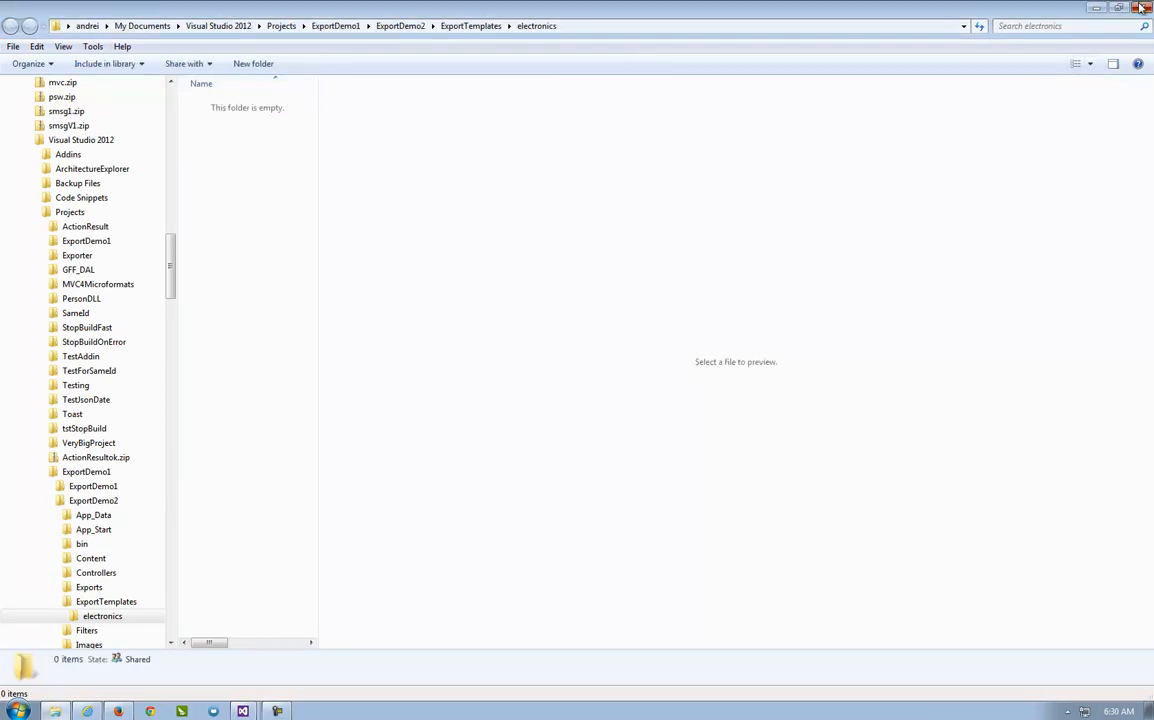
{"action": "left_click", "coordinate": [243, 711]}
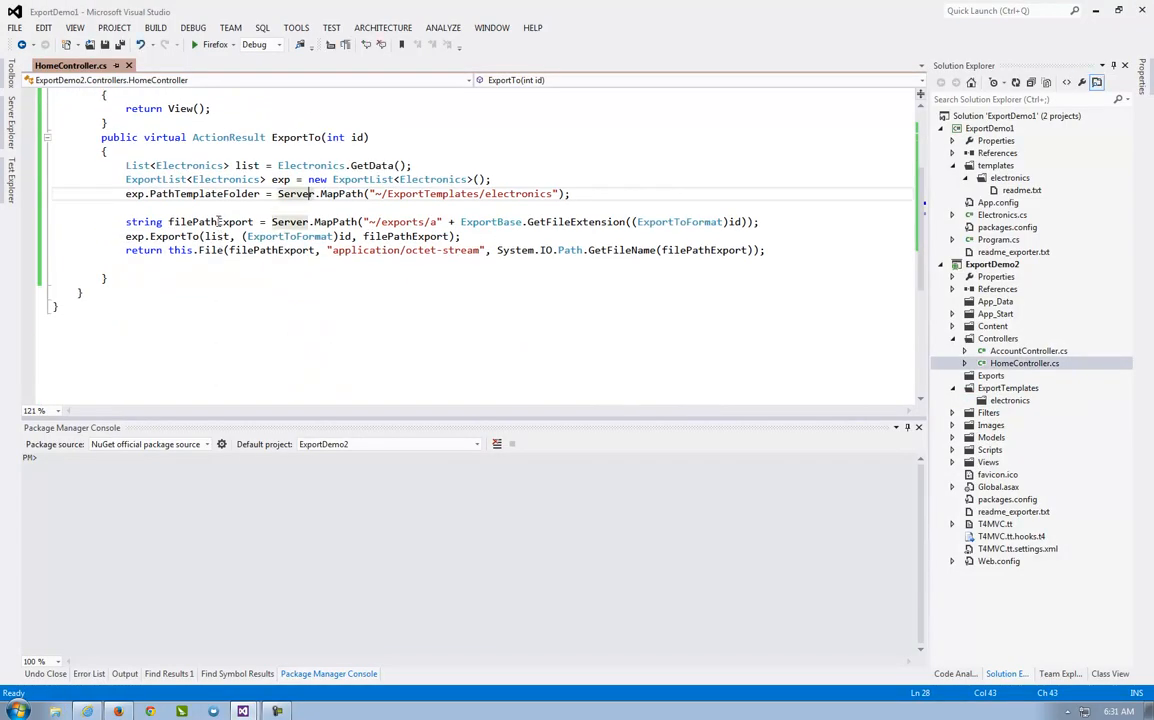
{"action": "double_click", "coordinate": [210, 221]}
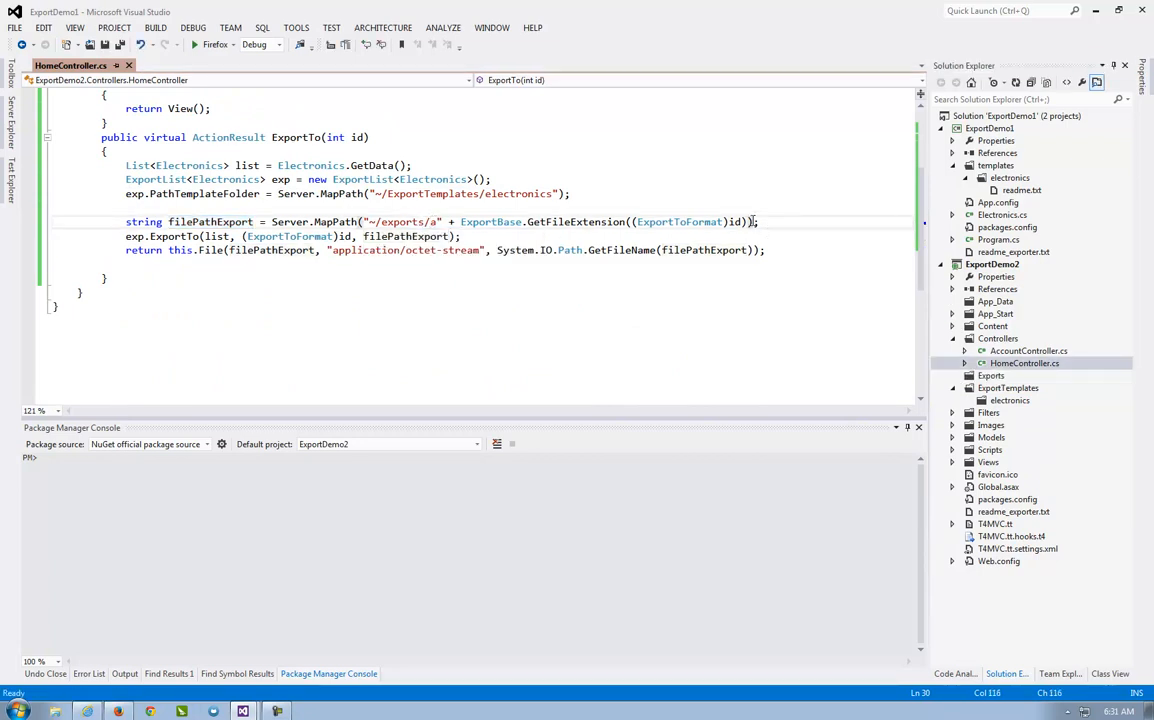
{"action": "mouse_move", "coordinate": [490, 221]}
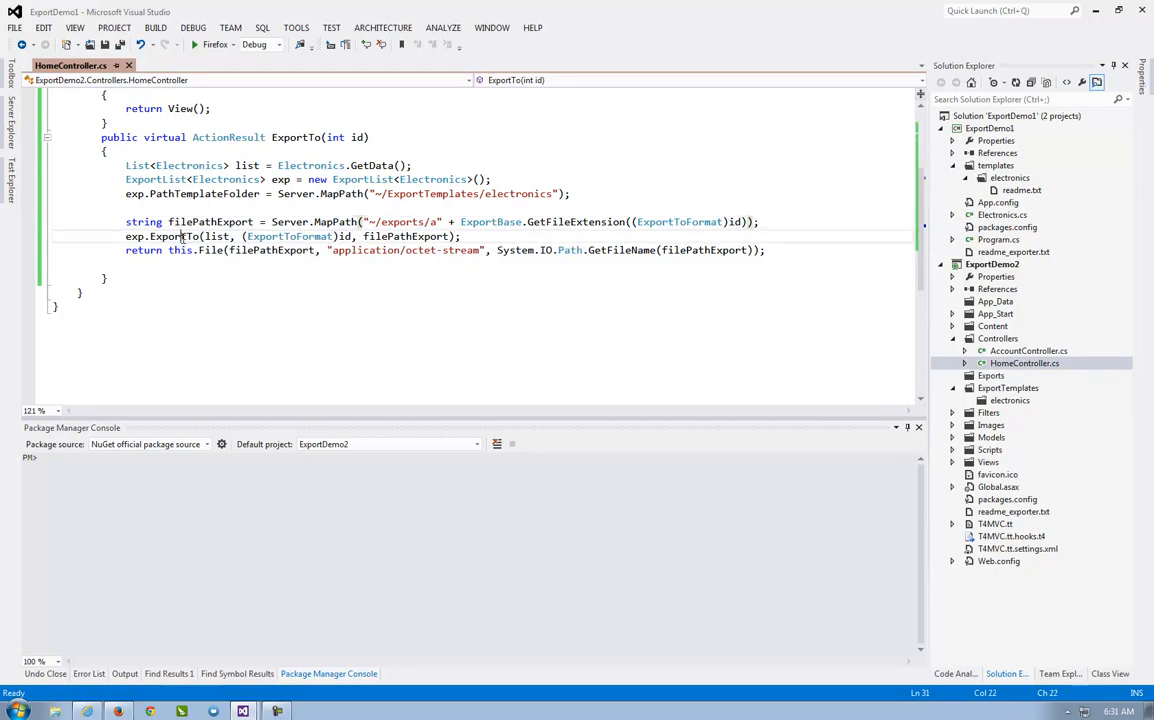
{"action": "double_click", "coordinate": [174, 236]}
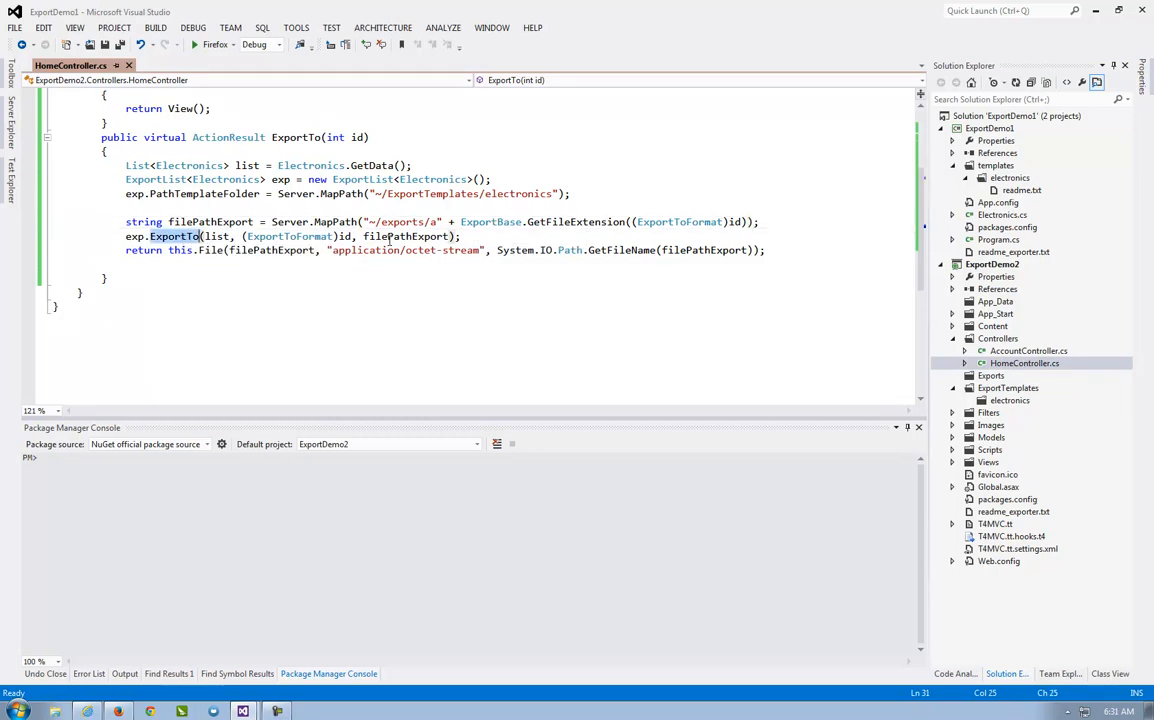
{"action": "mouse_move", "coordinate": [205, 250]}
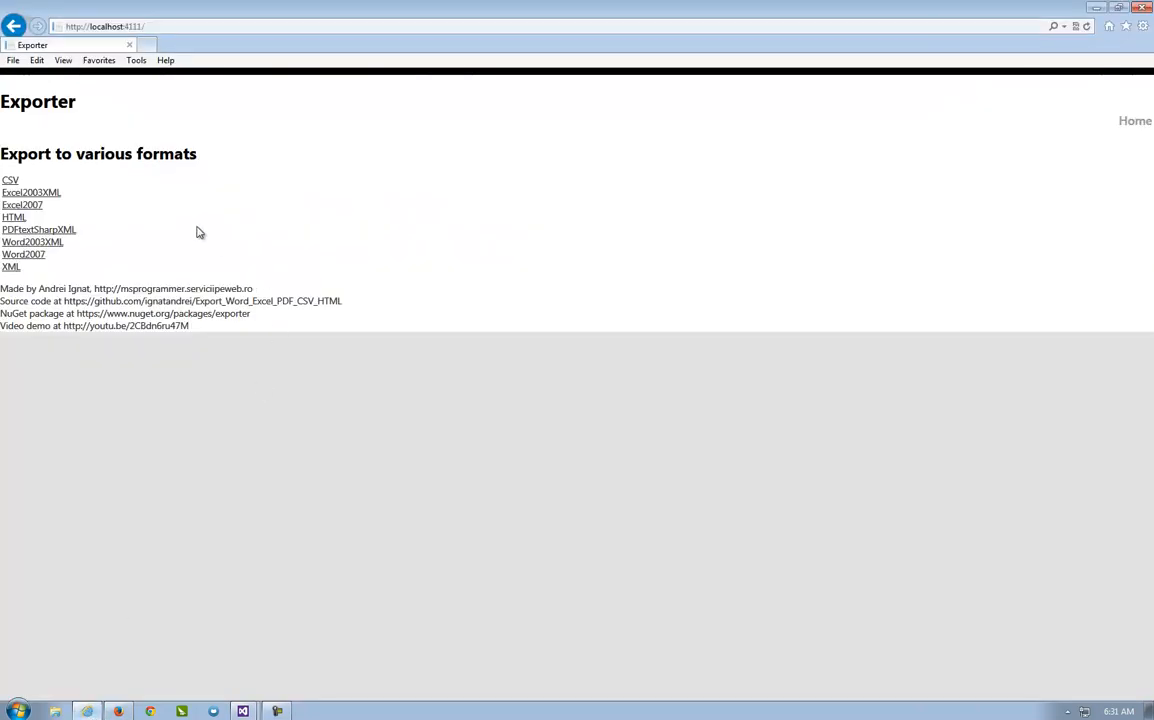
{"action": "mouse_move", "coordinate": [97, 143]}
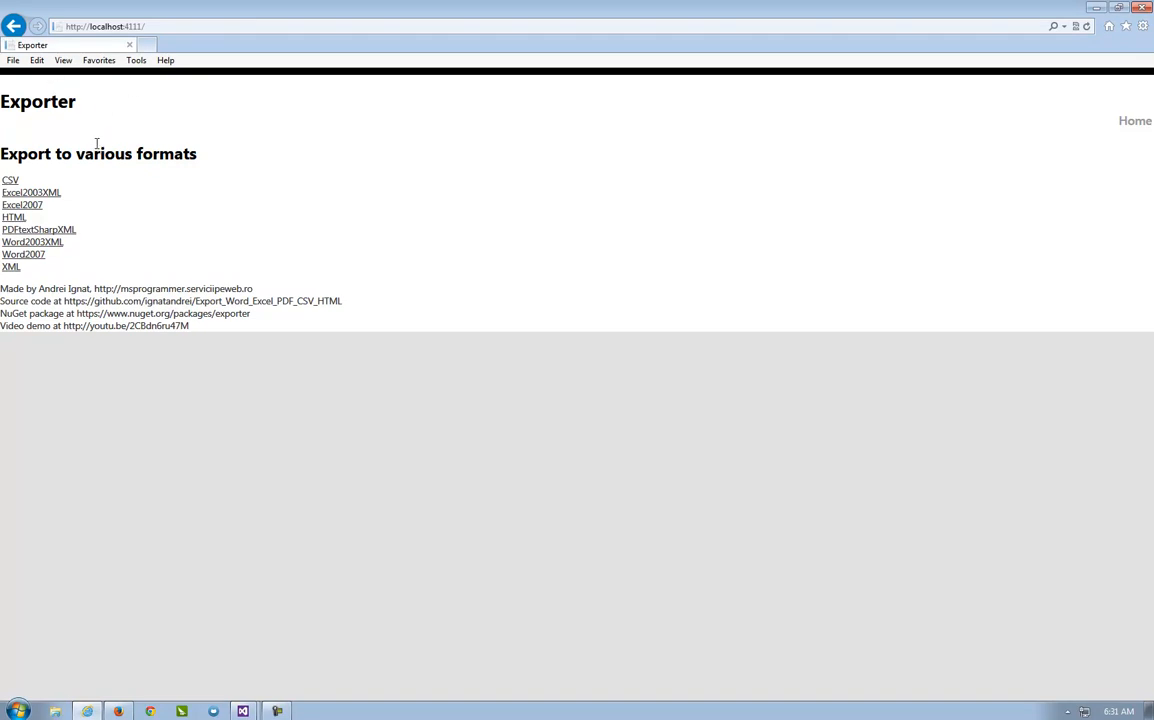
{"action": "mouse_move", "coordinate": [22, 205]}
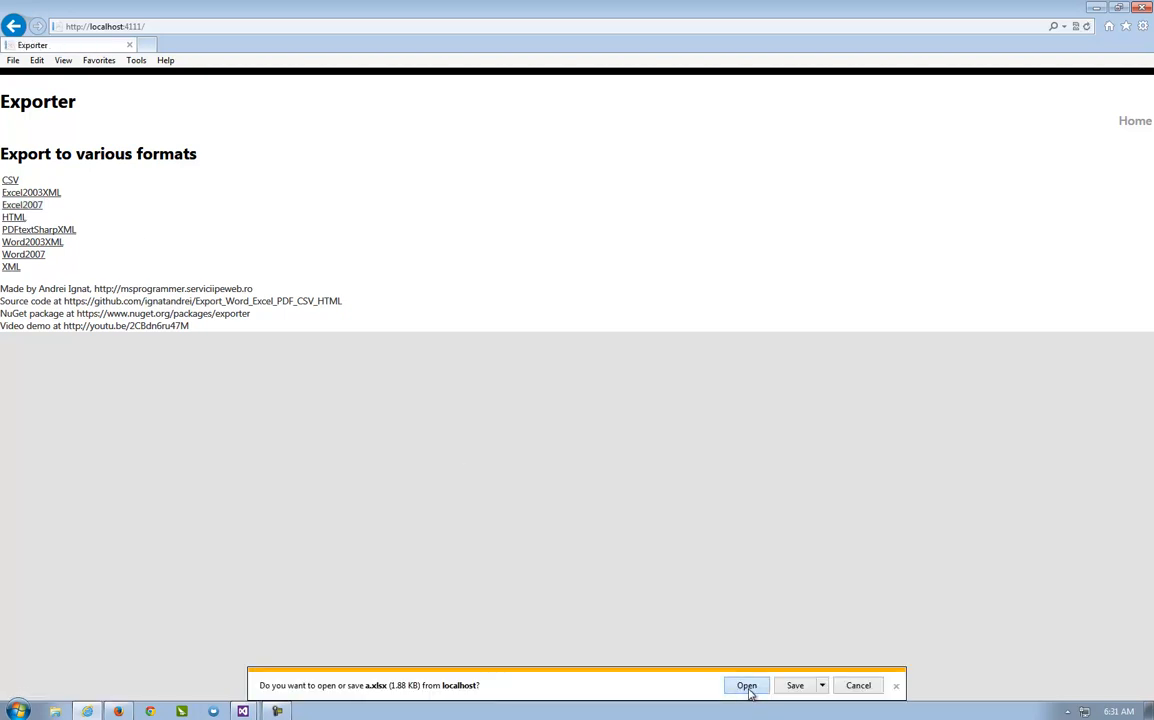
Step: Download the Excel2007 export and open a.xlsx listing TV, PC and Camera rows
{"action": "left_click", "coordinate": [746, 685]}
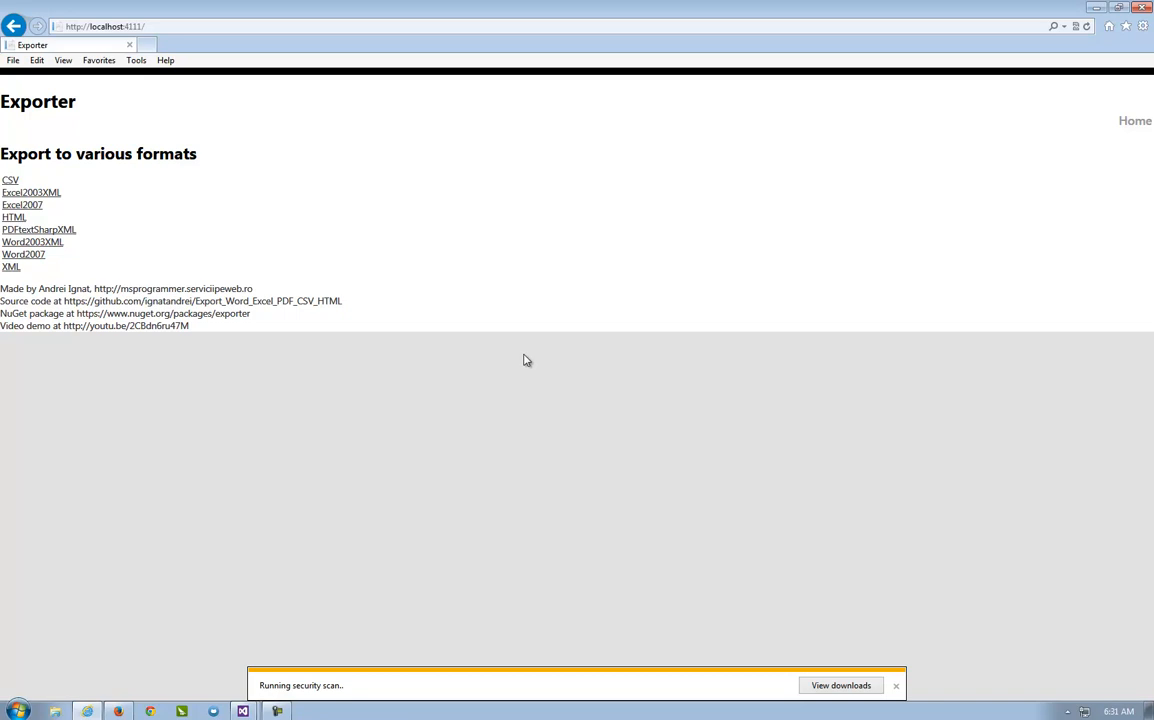
{"action": "mouse_move", "coordinate": [528, 358]}
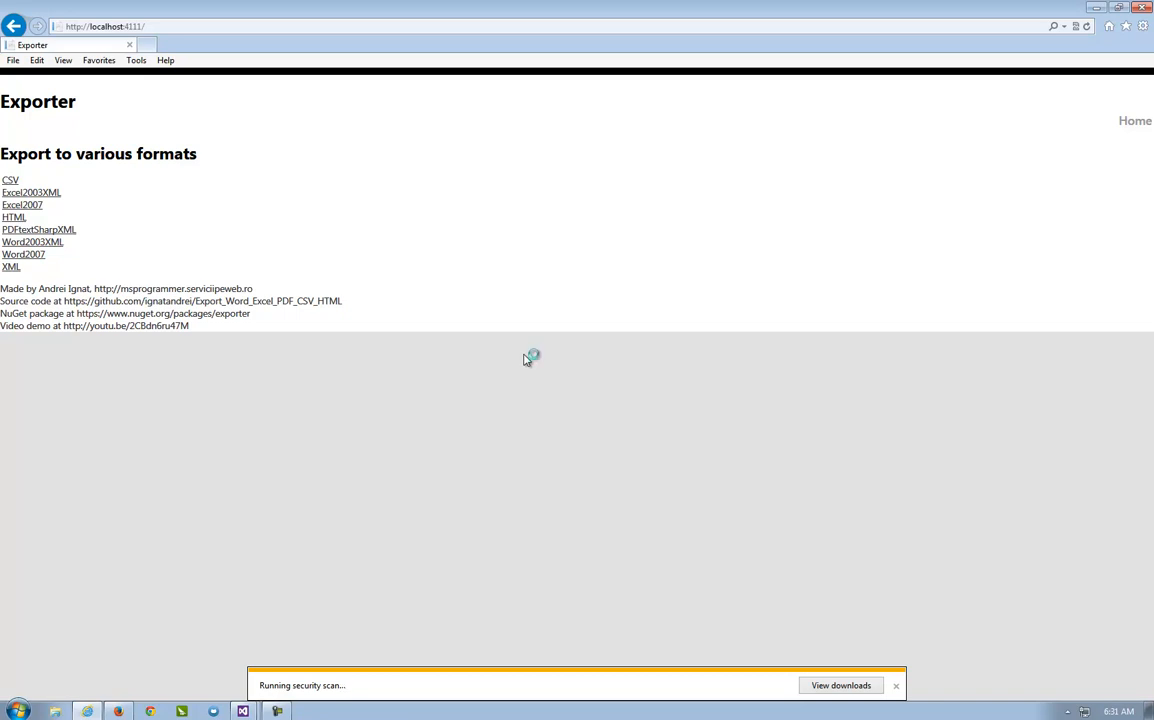
{"action": "mouse_move", "coordinate": [527, 360]}
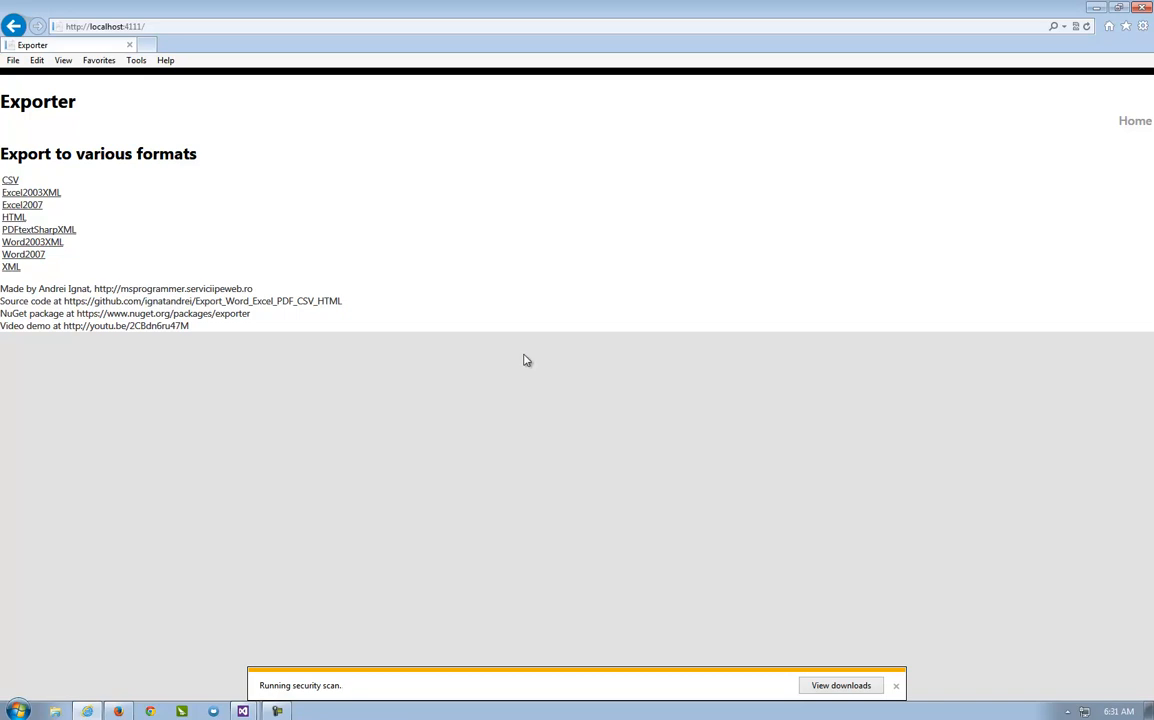
{"action": "left_click", "coordinate": [22, 204]}
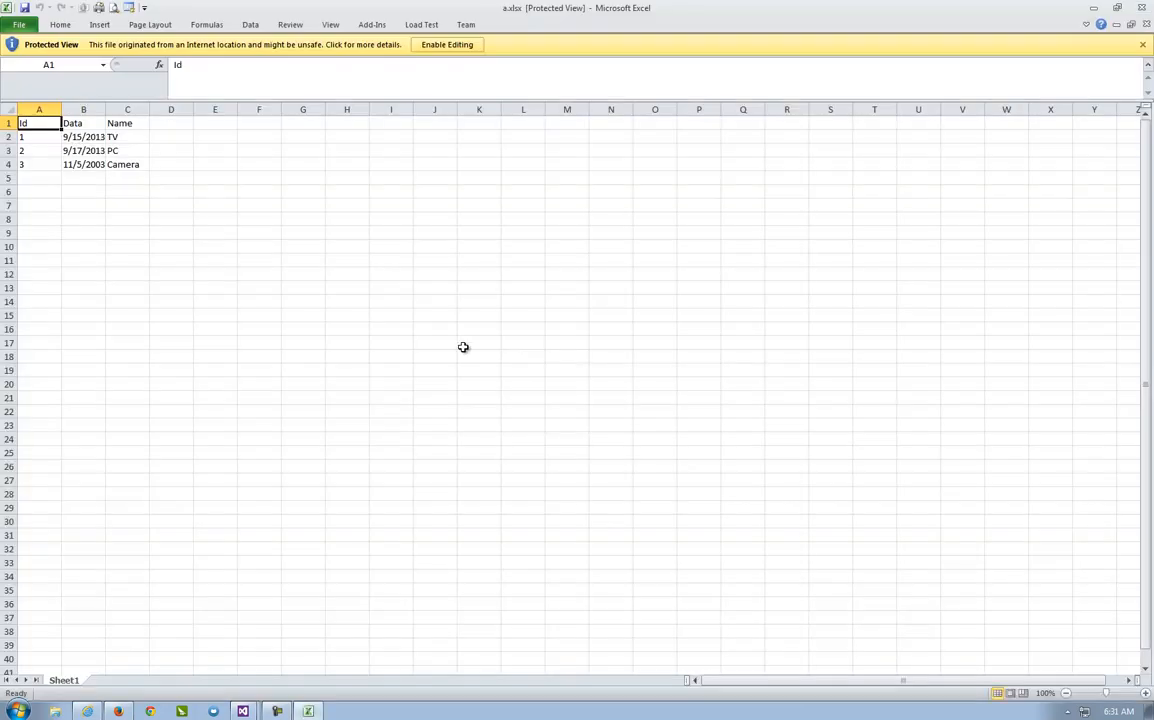
Step: Inspect a date value in column B, then close the a.xlsx workbook
{"action": "left_click", "coordinate": [83, 164]}
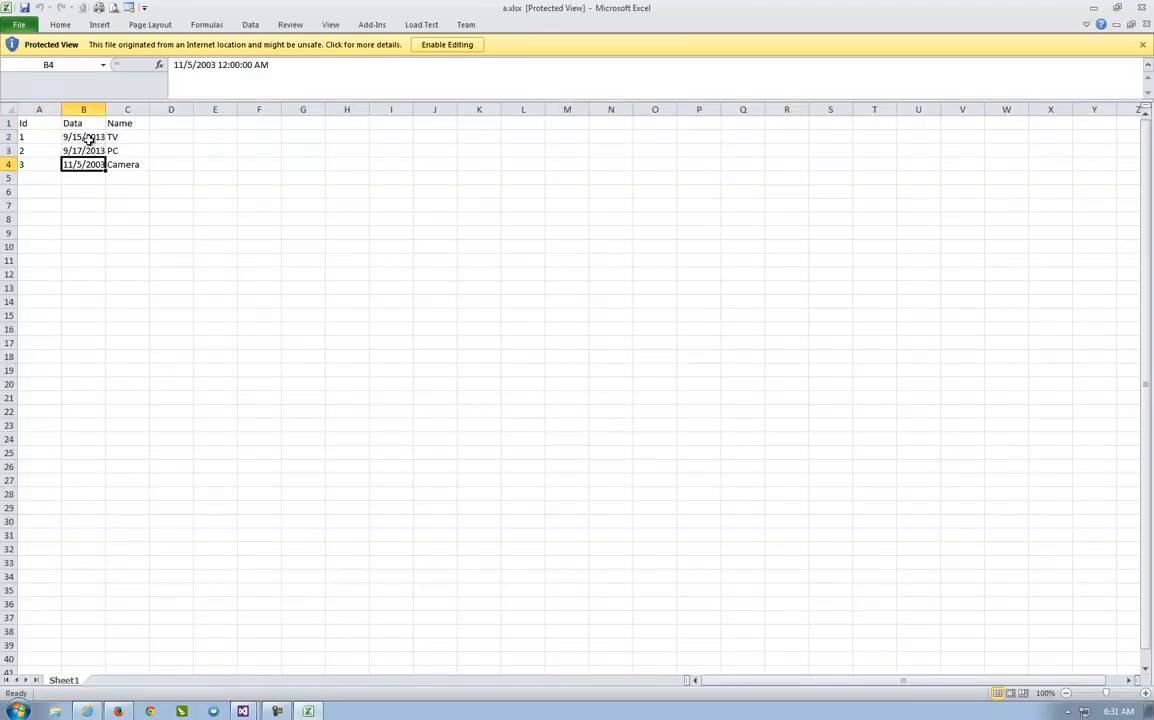
{"action": "left_click", "coordinate": [83, 137]}
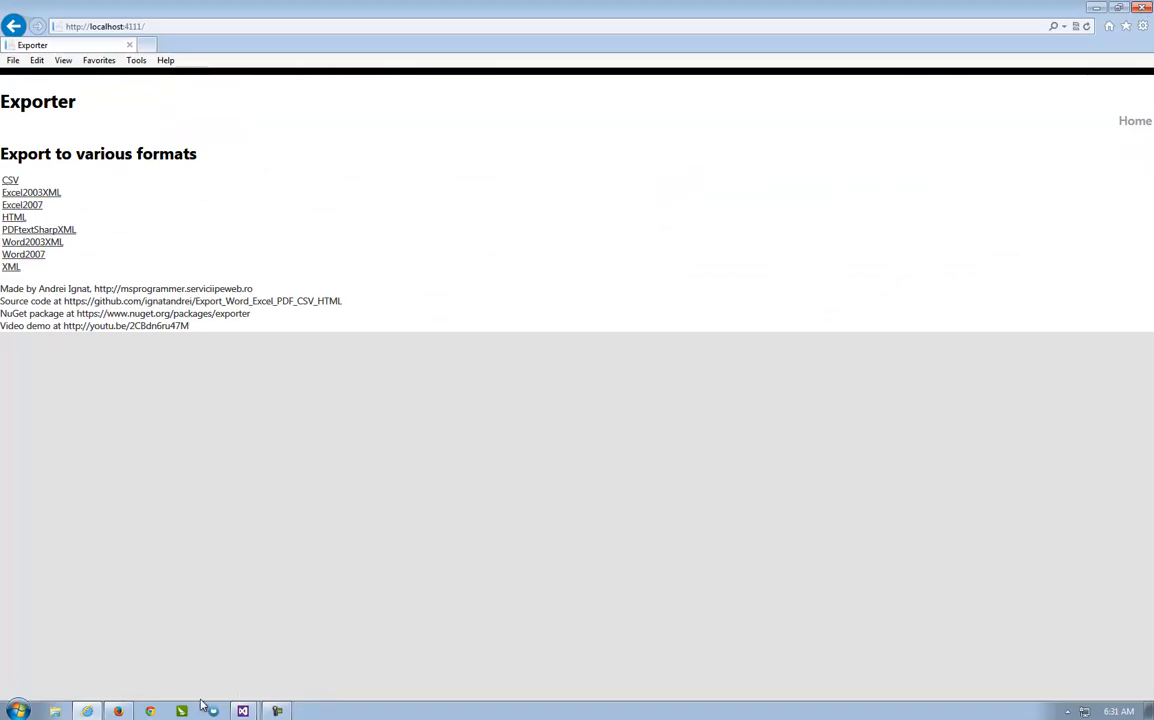
{"action": "mouse_move", "coordinate": [243, 710]}
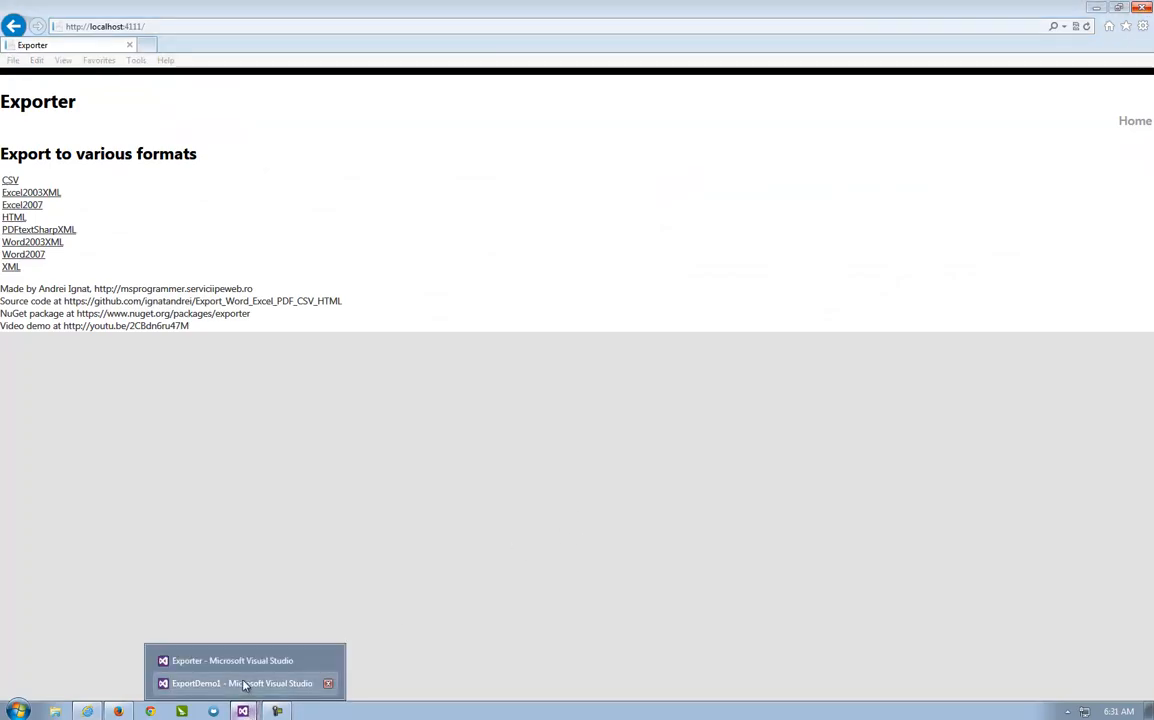
Step: From ExportDemo1, reveal ExportTemplates/electronics and open Electronics_Excel2007_item.cshtml in Notepad++
{"action": "left_click", "coordinate": [242, 683]}
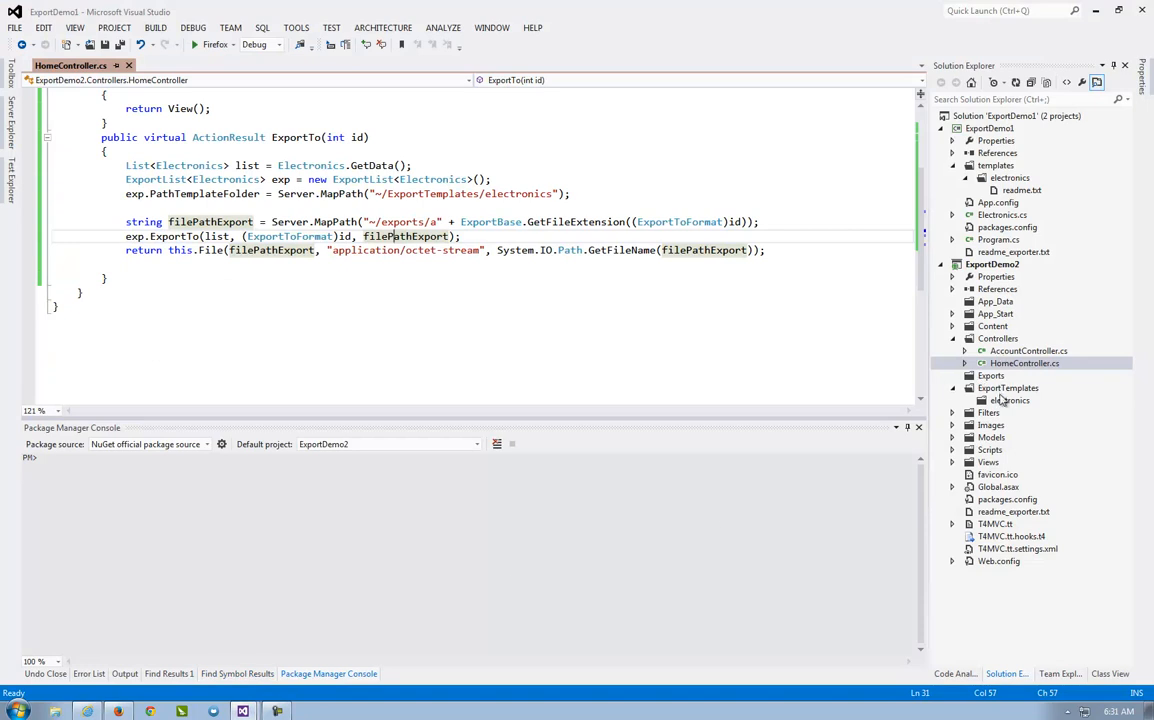
{"action": "right_click", "coordinate": [1013, 400]}
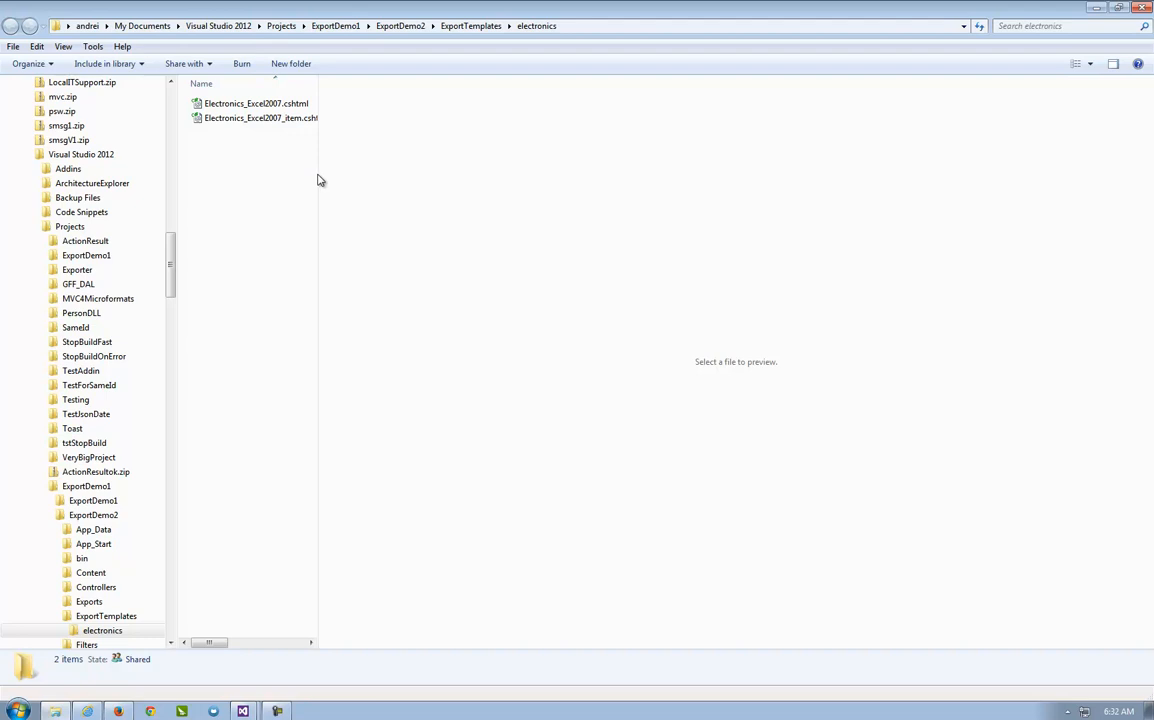
{"action": "mouse_move", "coordinate": [296, 145]}
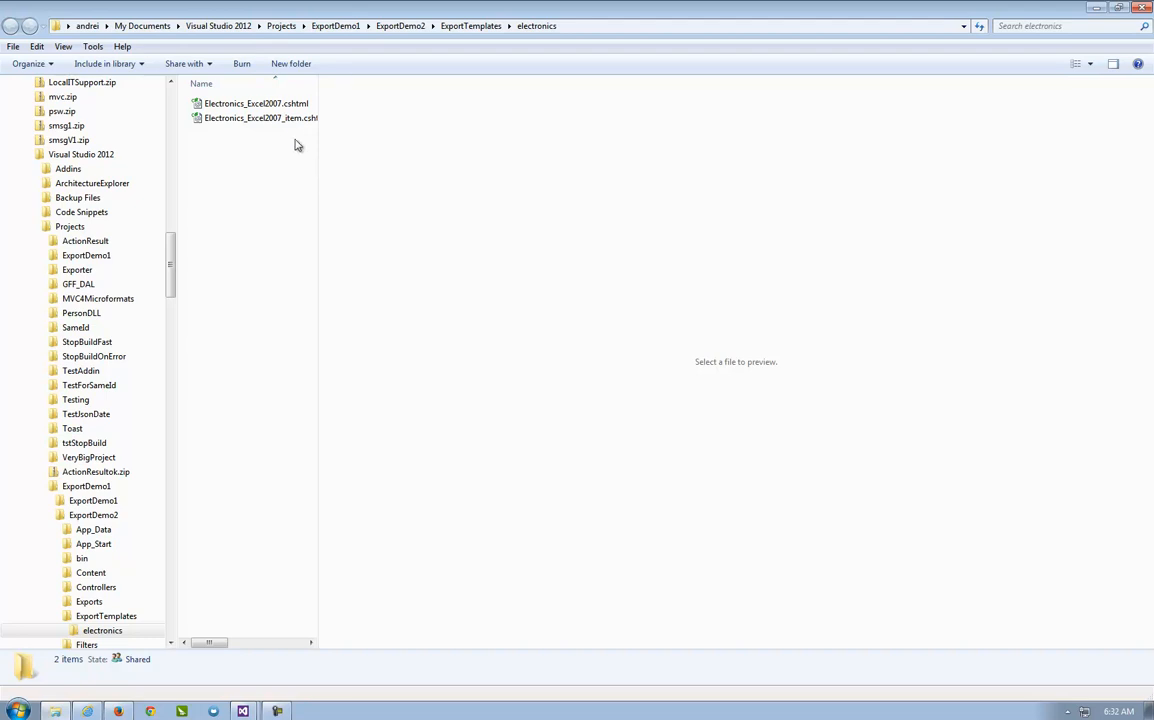
{"action": "left_click", "coordinate": [260, 118]}
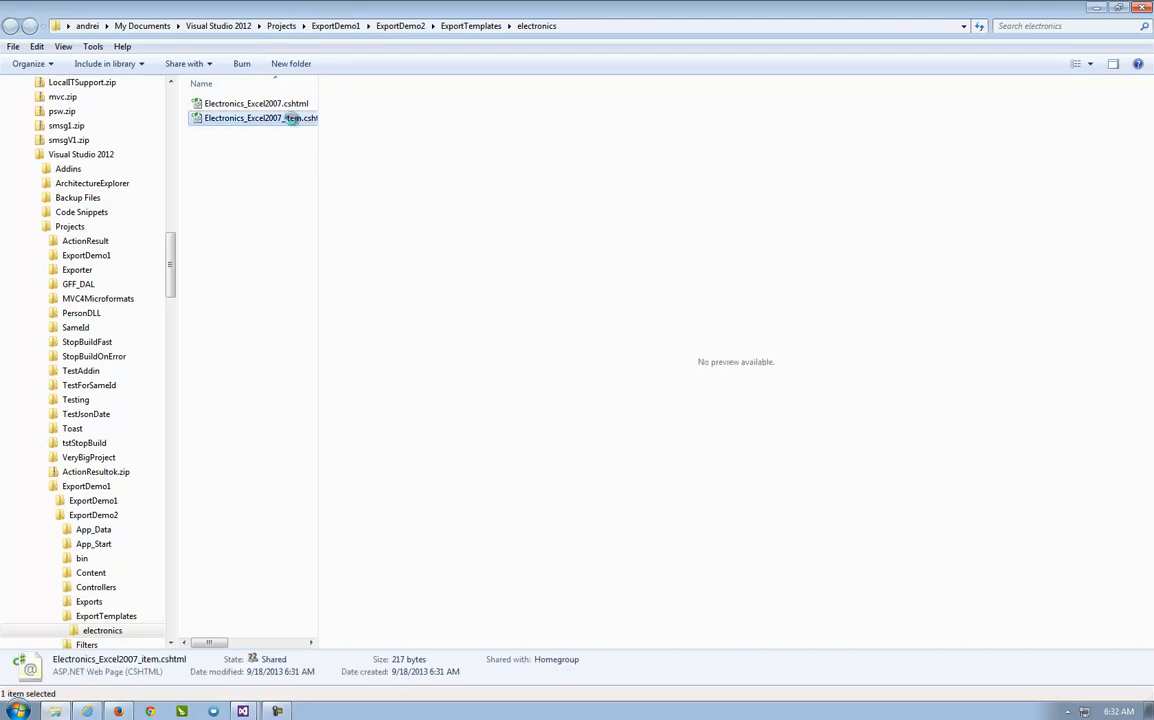
{"action": "right_click", "coordinate": [260, 118]}
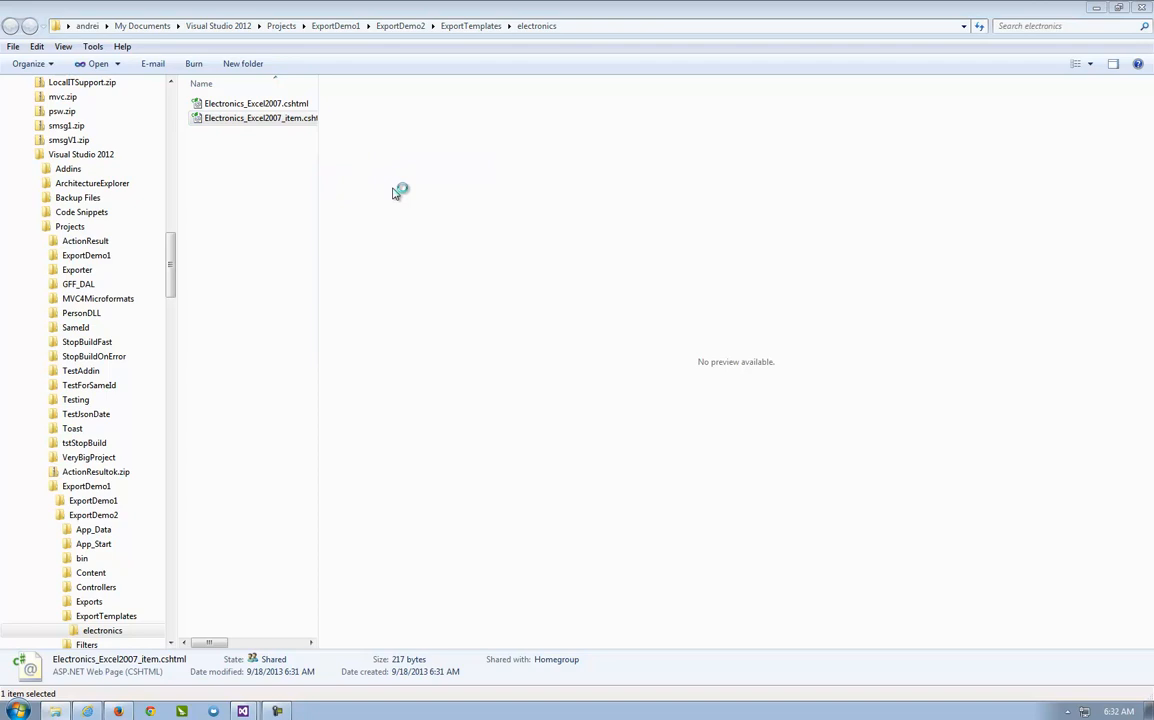
{"action": "double_click", "coordinate": [261, 117]}
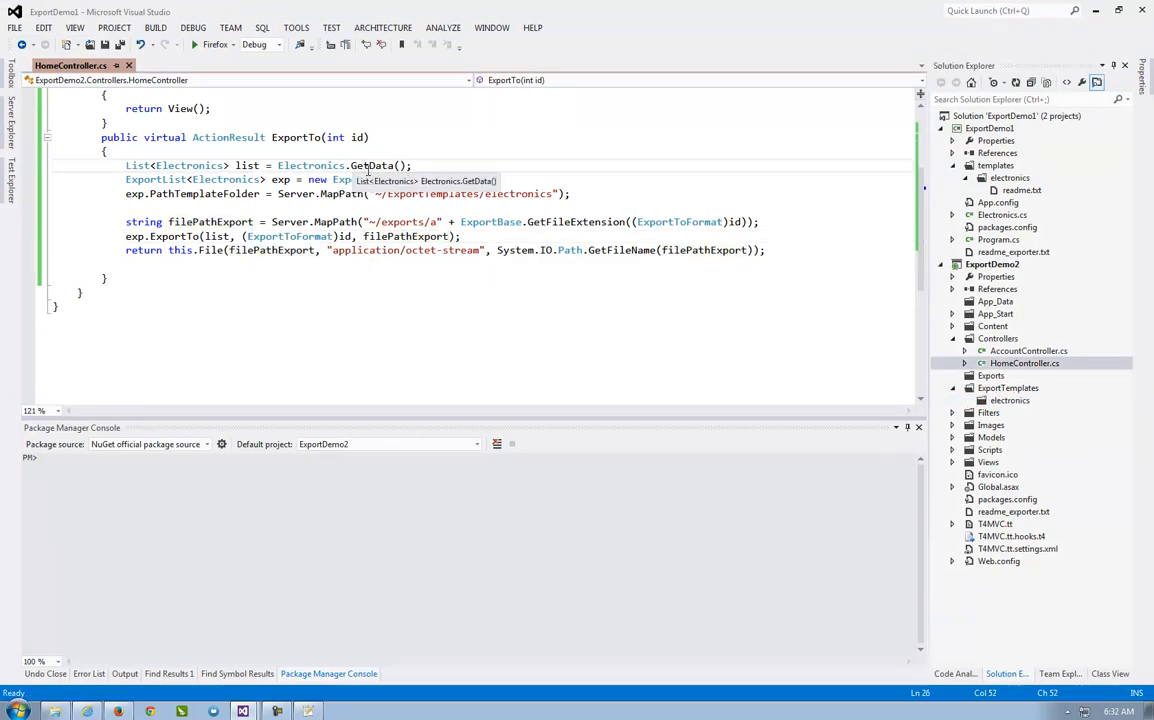
{"action": "double_click", "coordinate": [1002, 462]}
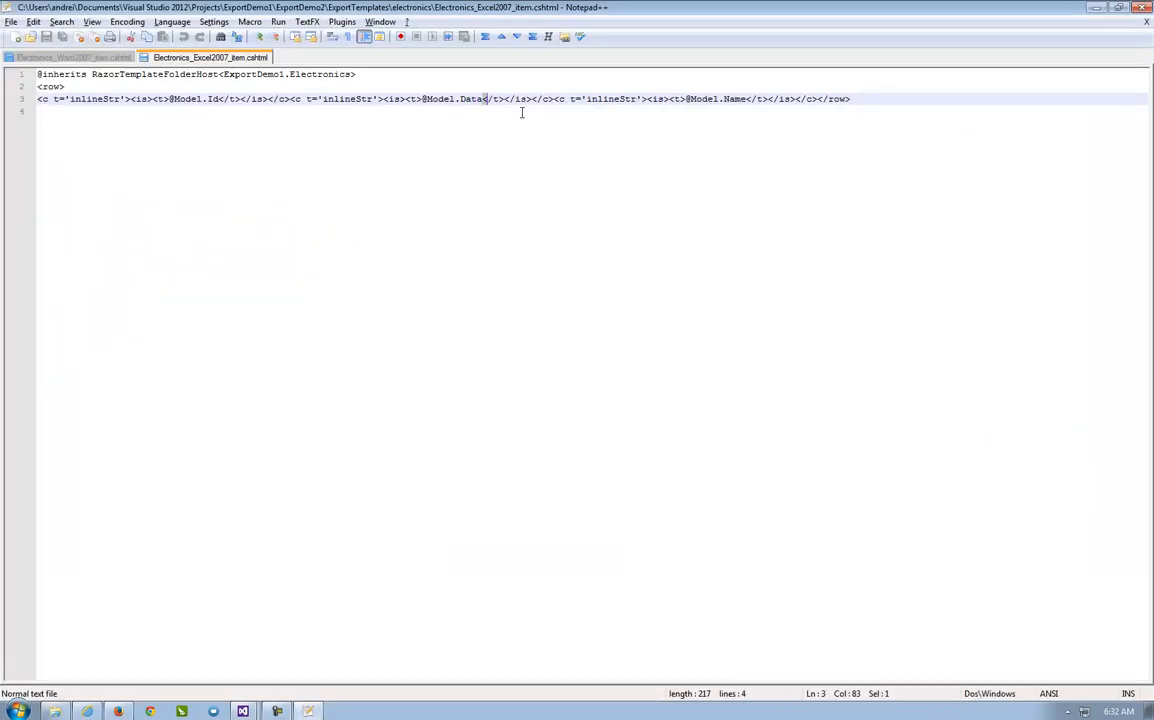
{"action": "type", "text": "."}
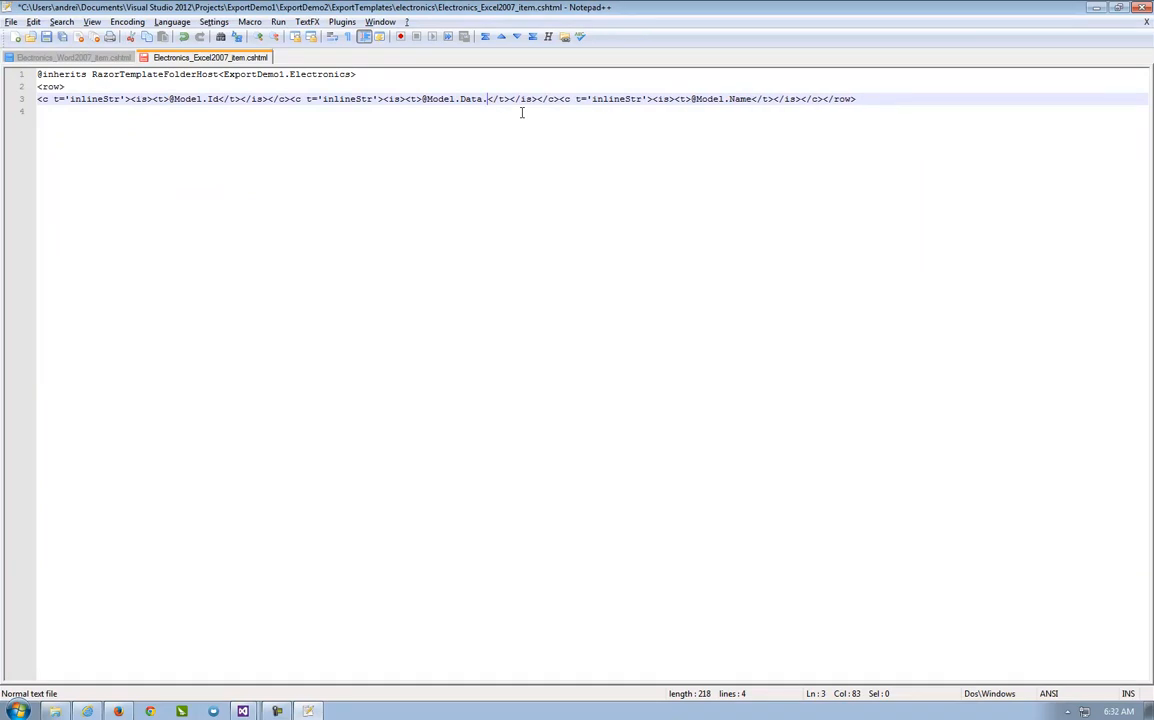
{"action": "type", "text": "ToString"}
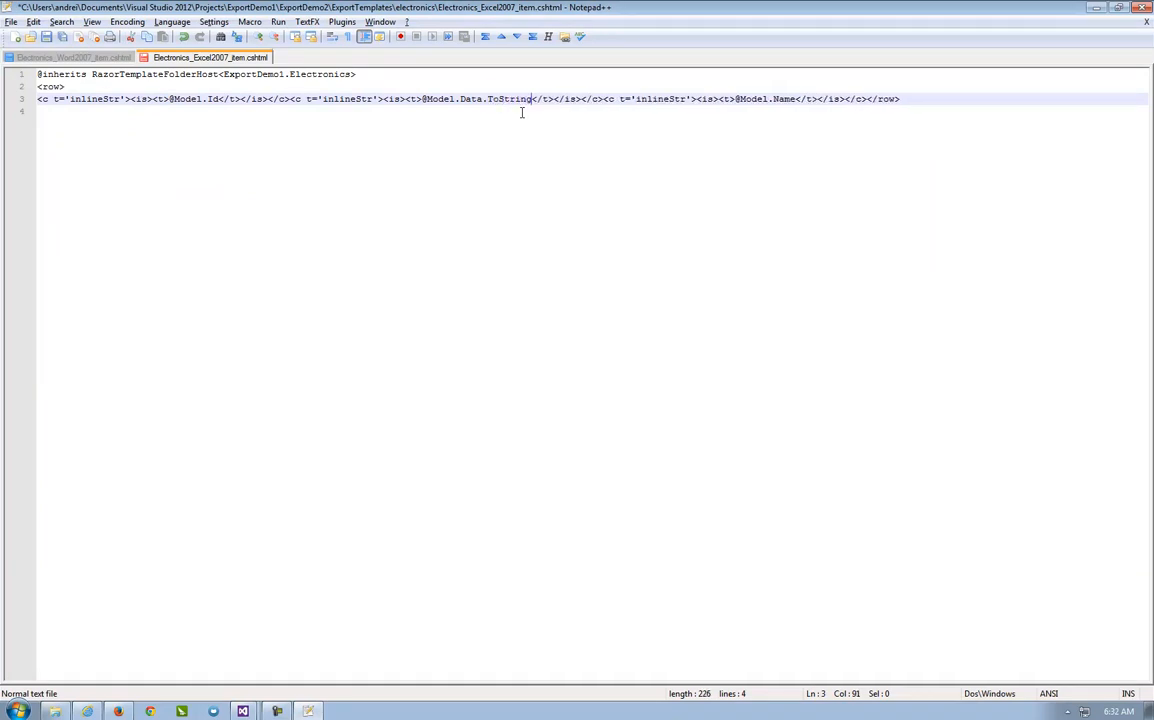
{"action": "type", "text": "(\""}
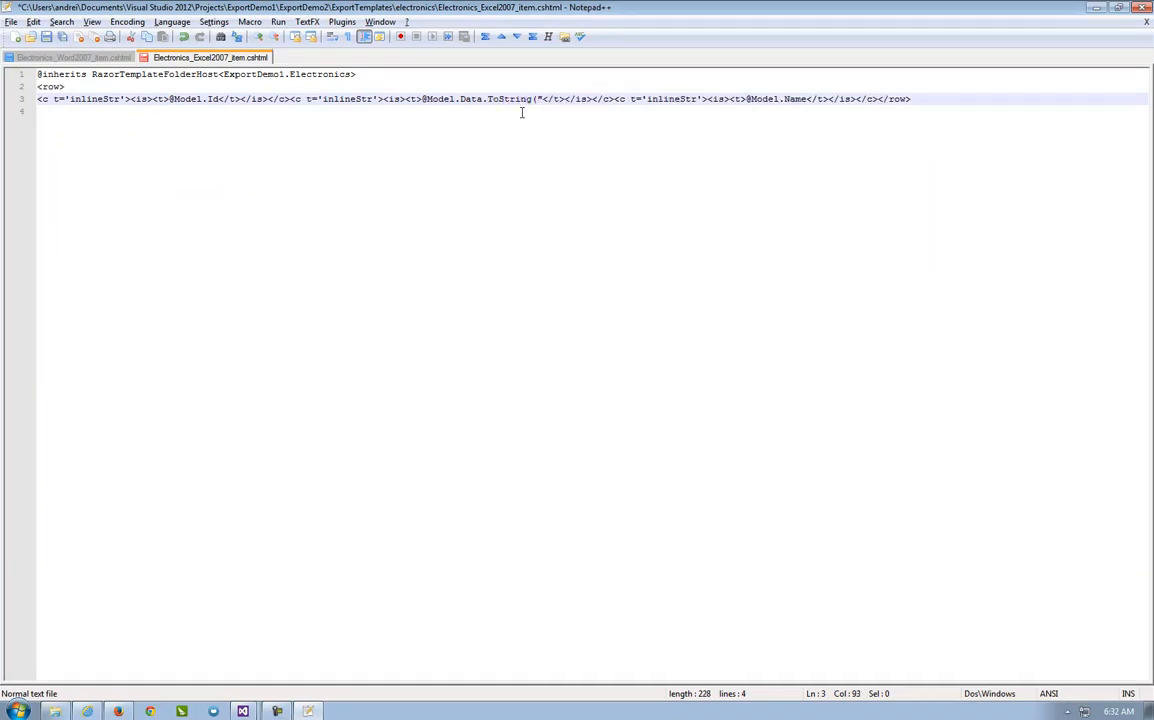
{"action": "key", "text": "Backspace"}
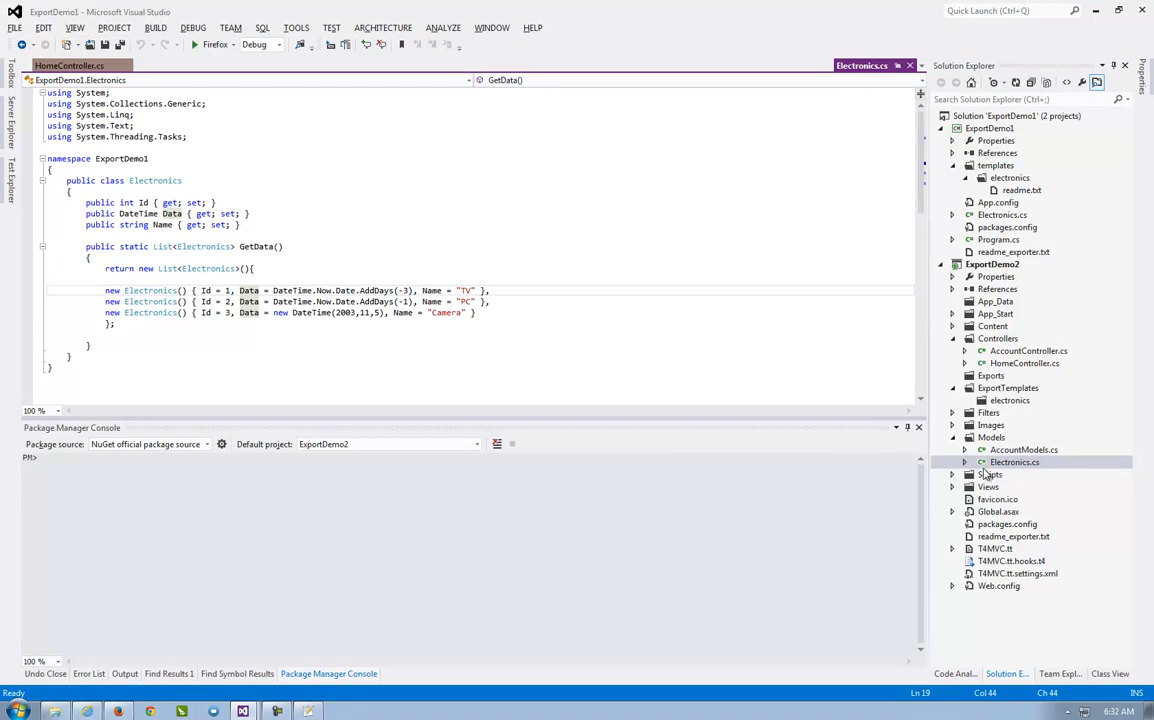
{"action": "left_click", "coordinate": [991, 375]}
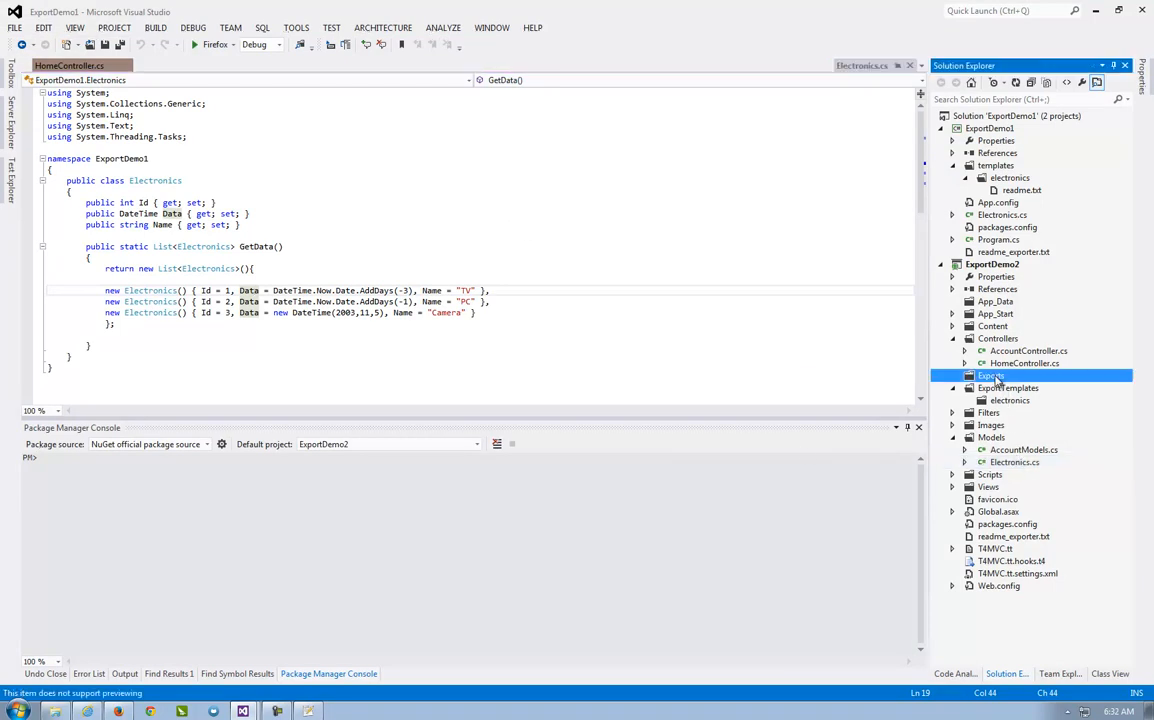
{"action": "left_click", "coordinate": [401, 239]}
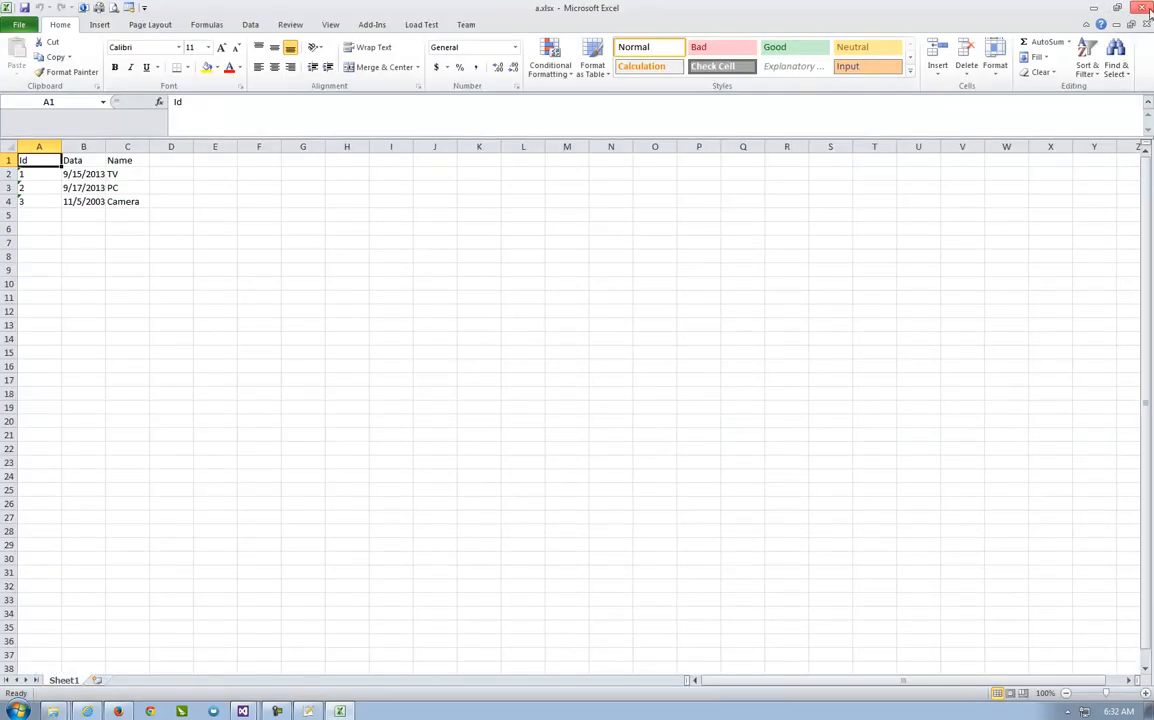
{"action": "left_click", "coordinate": [1146, 7]}
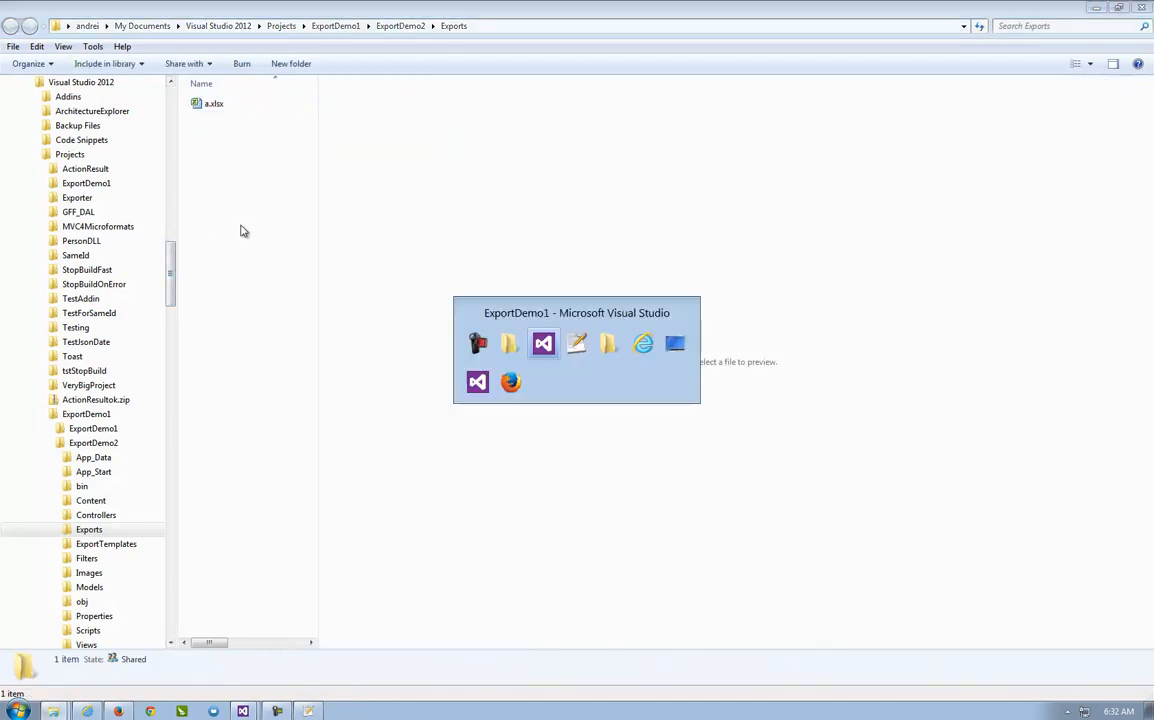
{"action": "left_click", "coordinate": [543, 343]}
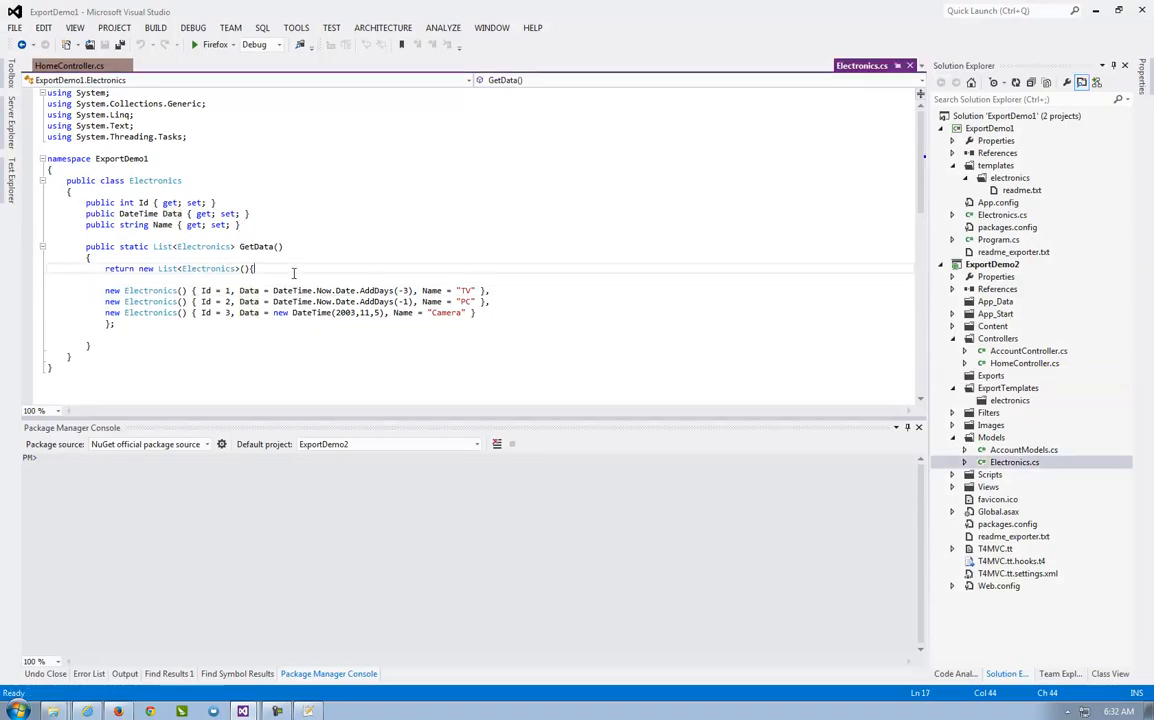
{"action": "mouse_move", "coordinate": [343, 301]}
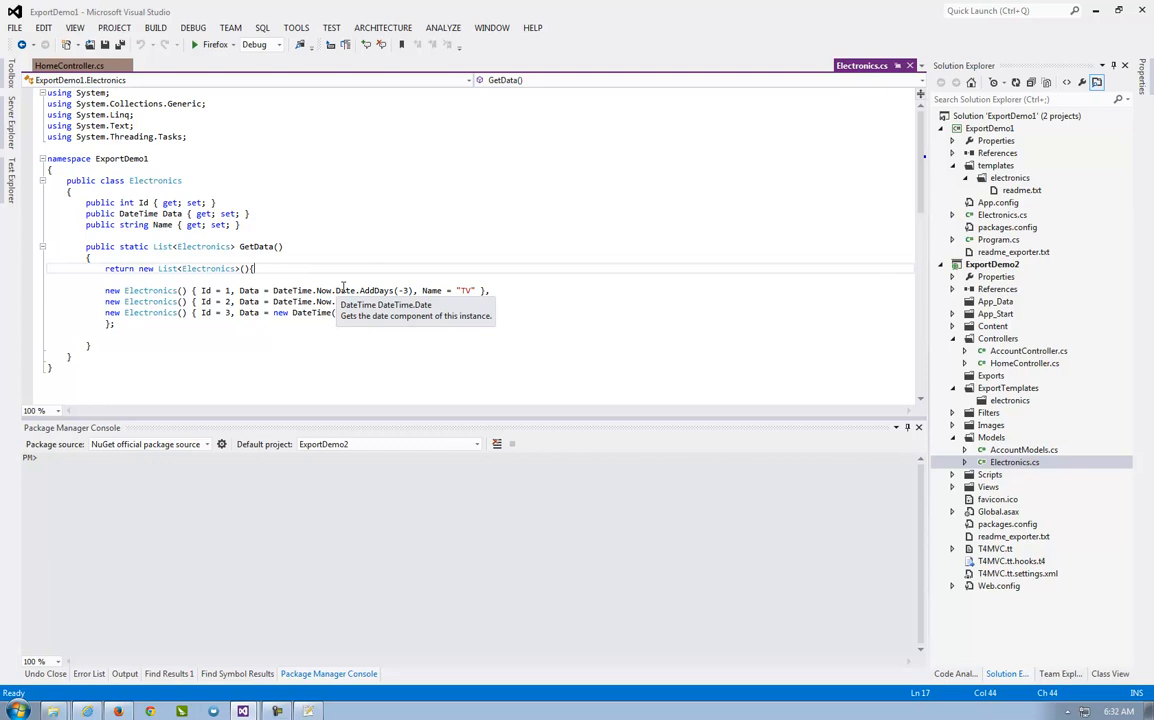